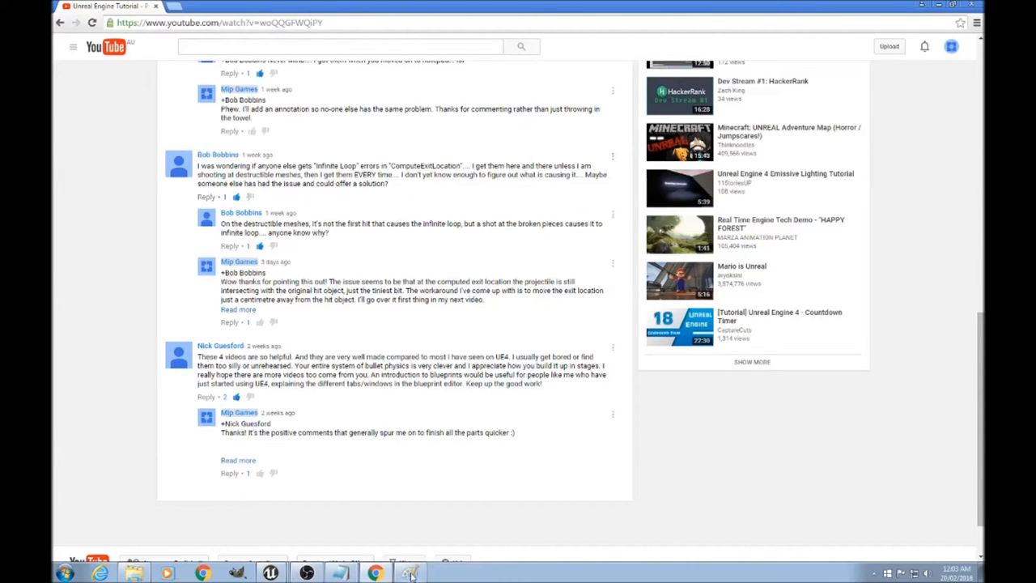
- Switch from the YouTube comments to the HIT OBJECT sketch in Paint
click(411, 572)
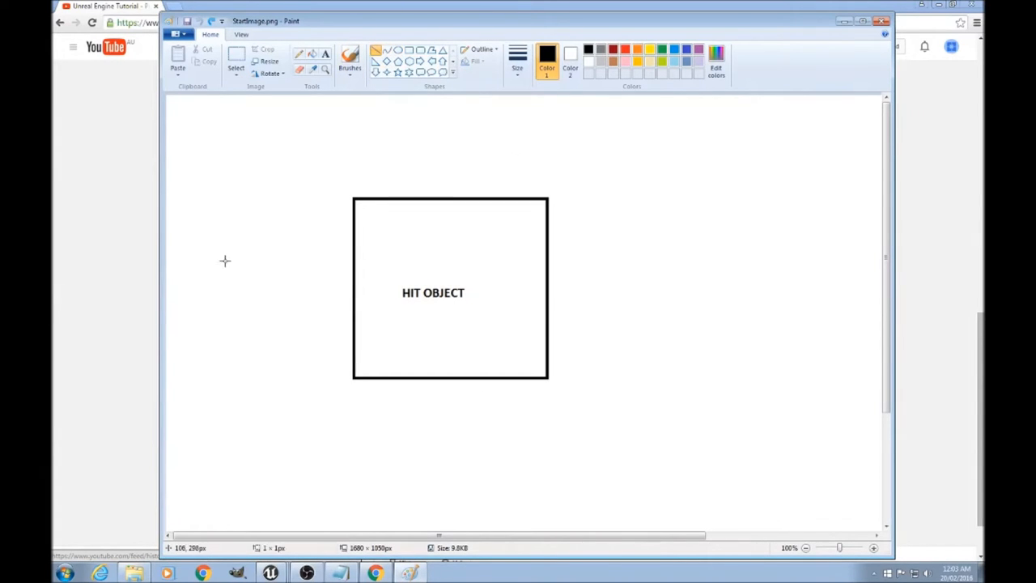
drag(225, 261, 651, 233)
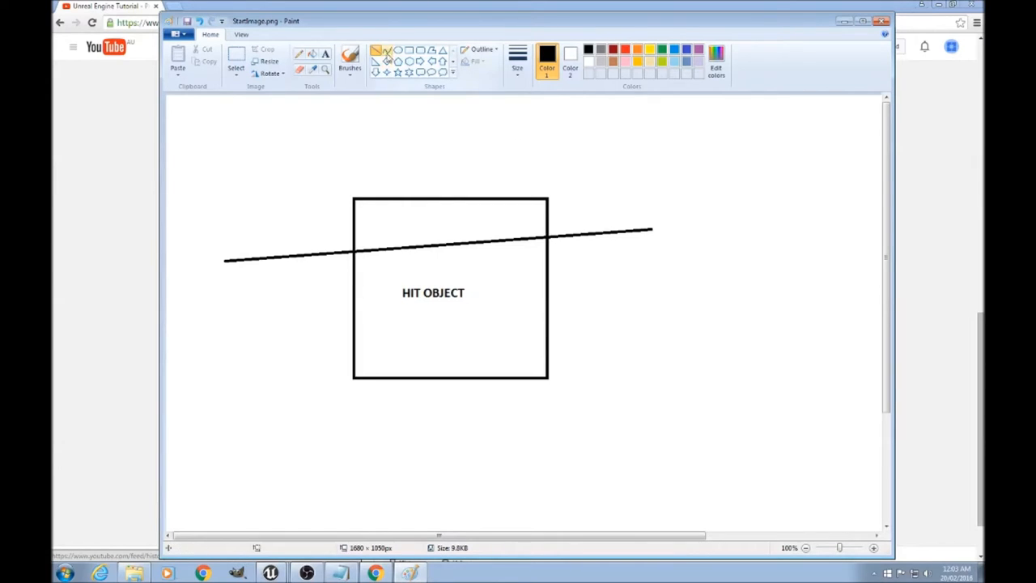
drag(538, 214, 583, 256)
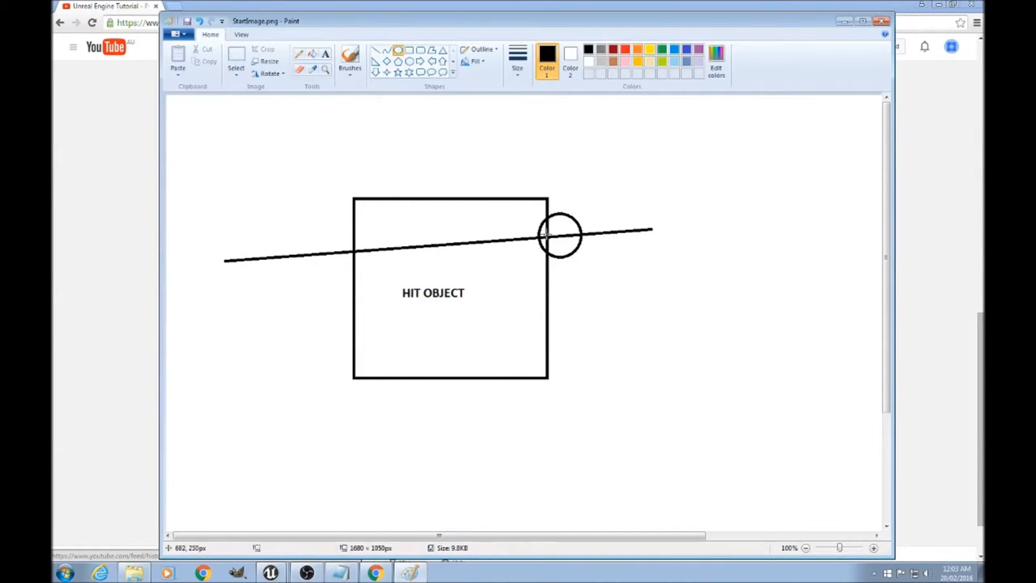
mouse_move(544, 235)
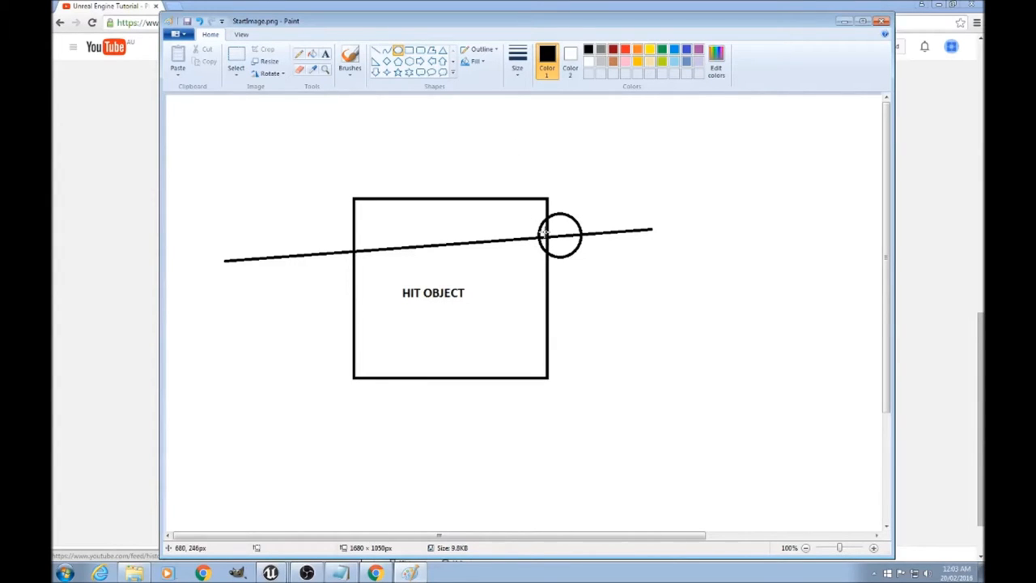
mouse_move(564, 230)
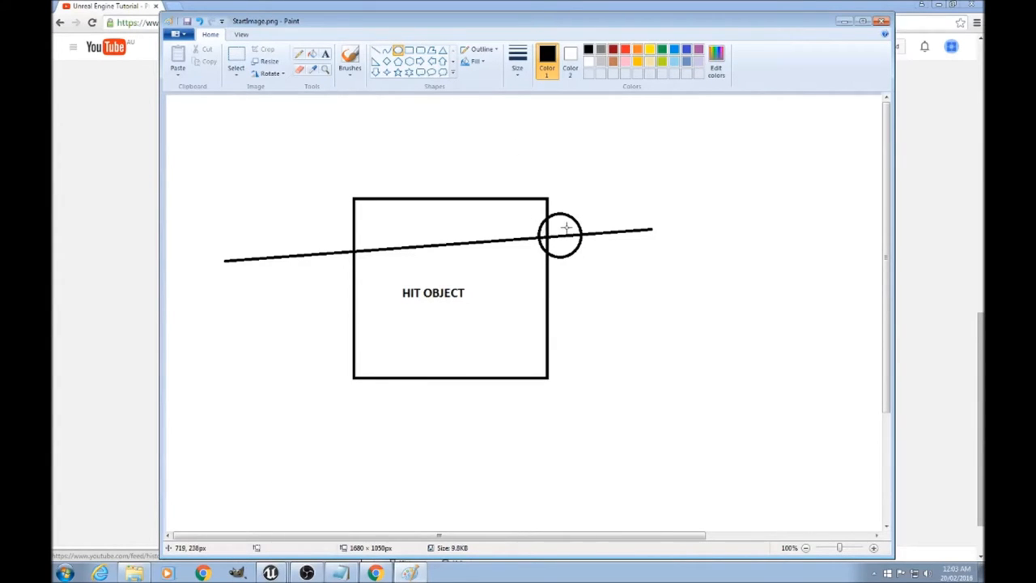
mouse_move(557, 236)
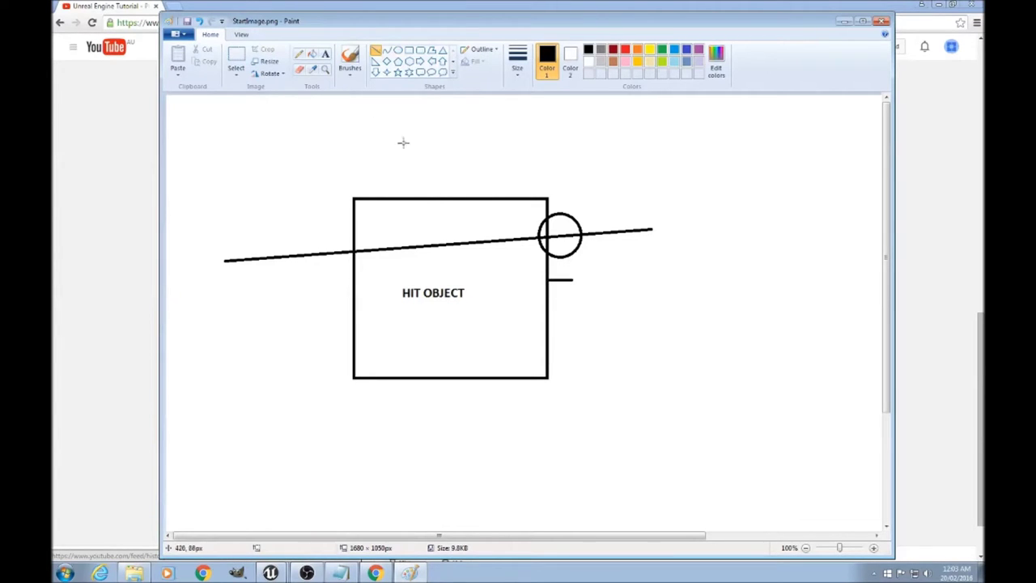
drag(259, 320, 483, 165)
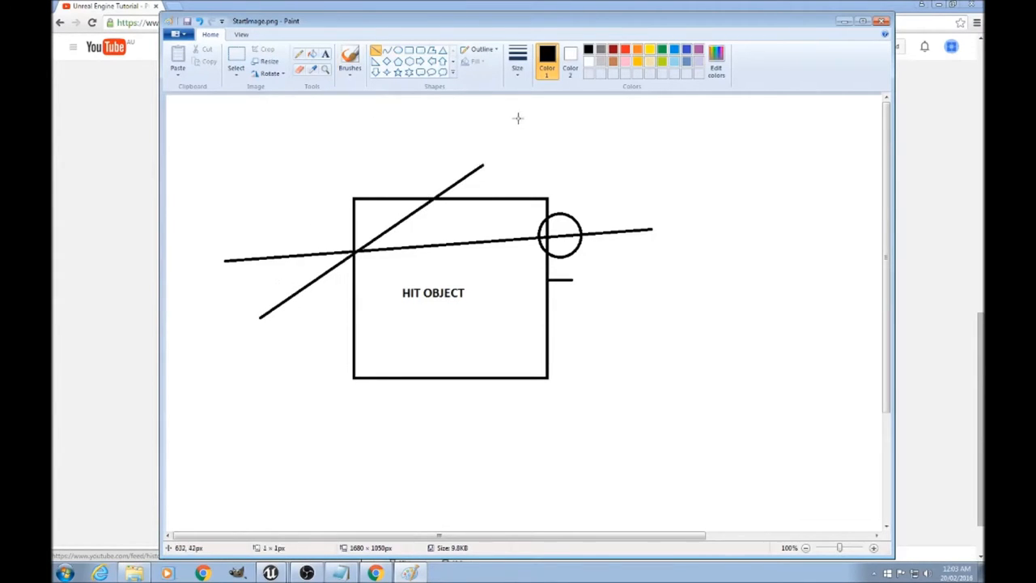
mouse_move(429, 201)
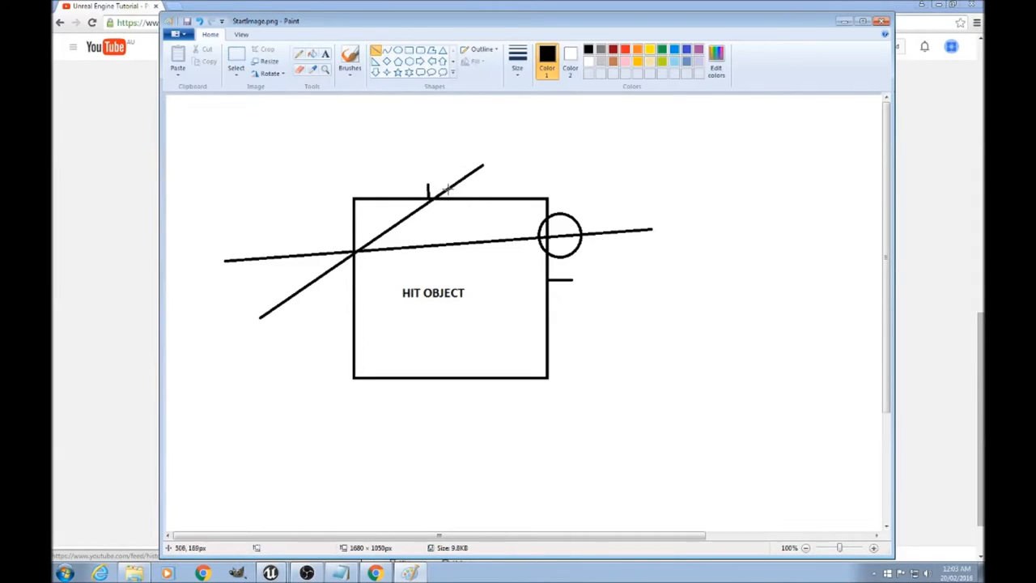
mouse_move(450, 190)
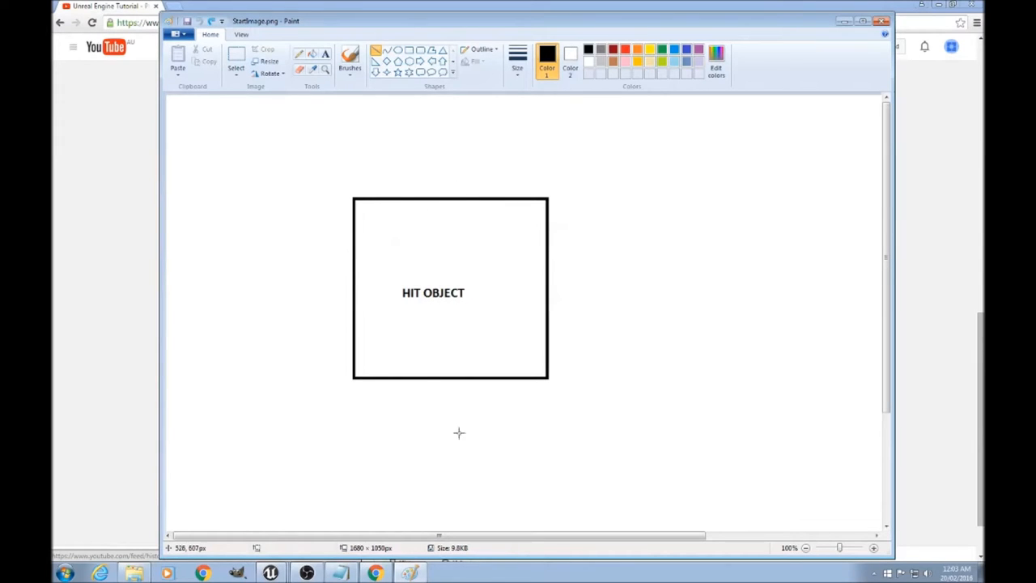
- Add a vector + vector node fed by Break Hit Result's Location in ComputeExitLocation
click(269, 571)
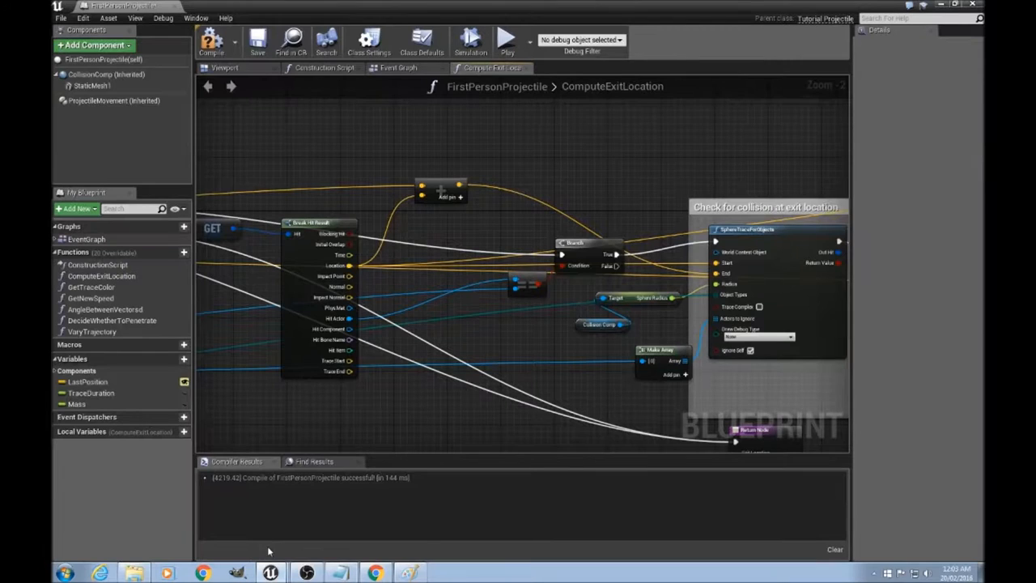
mouse_move(505, 143)
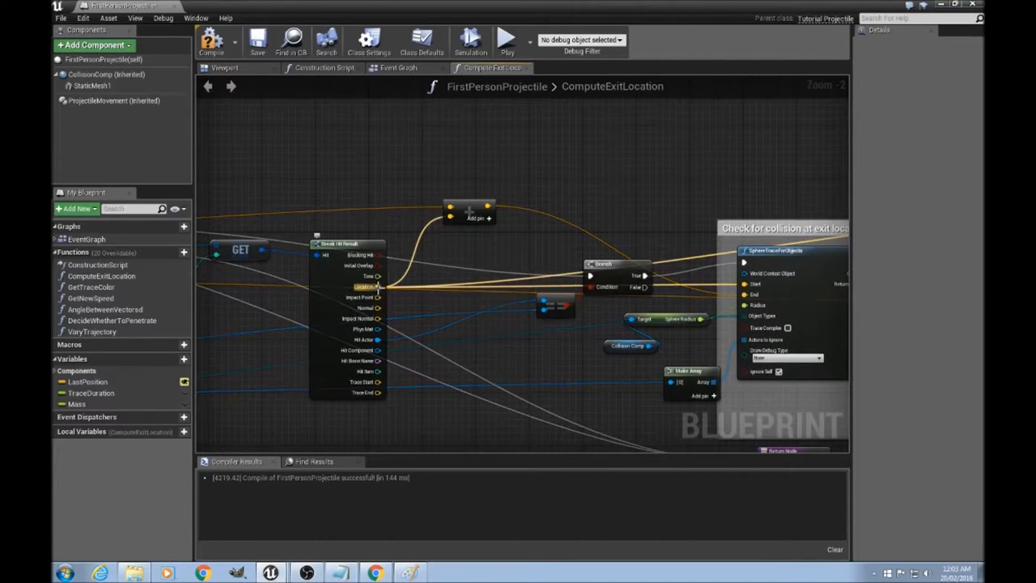
scroll(down, 3)
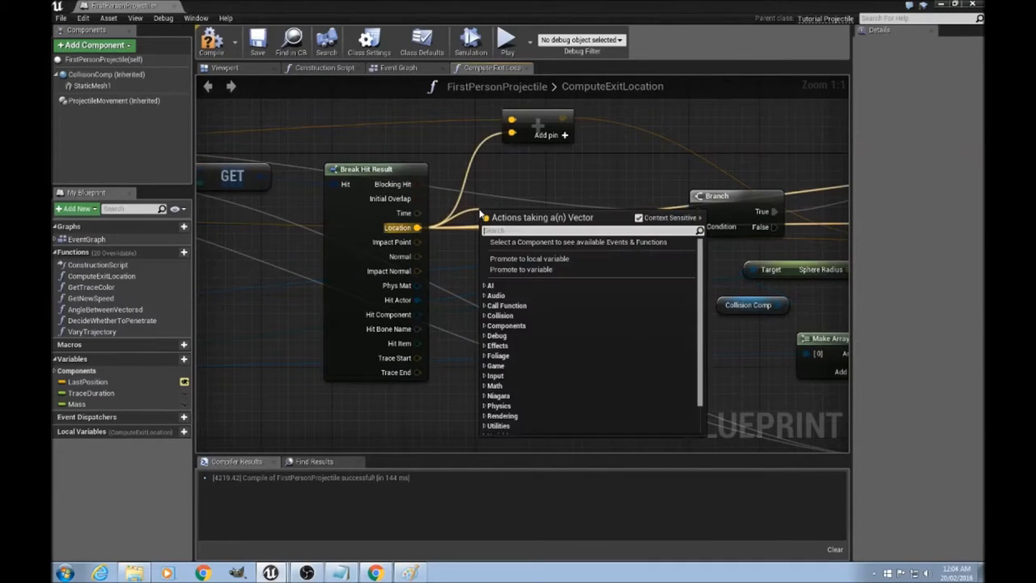
text(+)
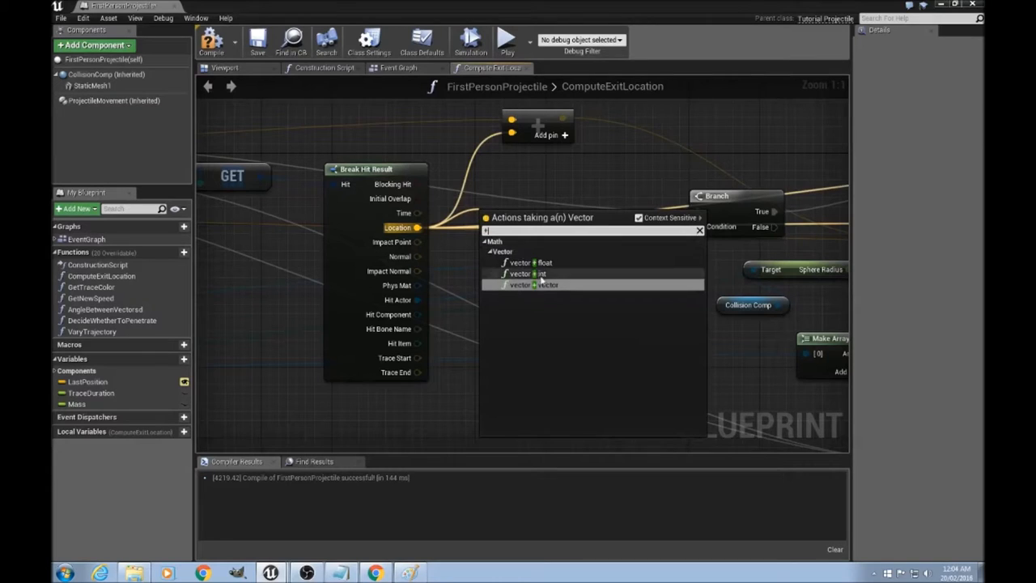
click(537, 285)
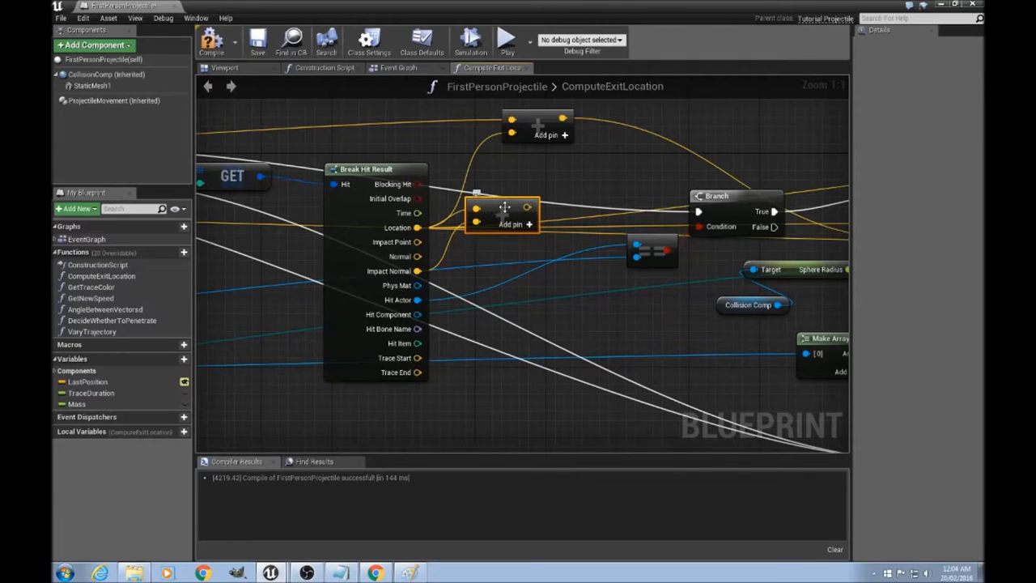
mouse_move(544, 196)
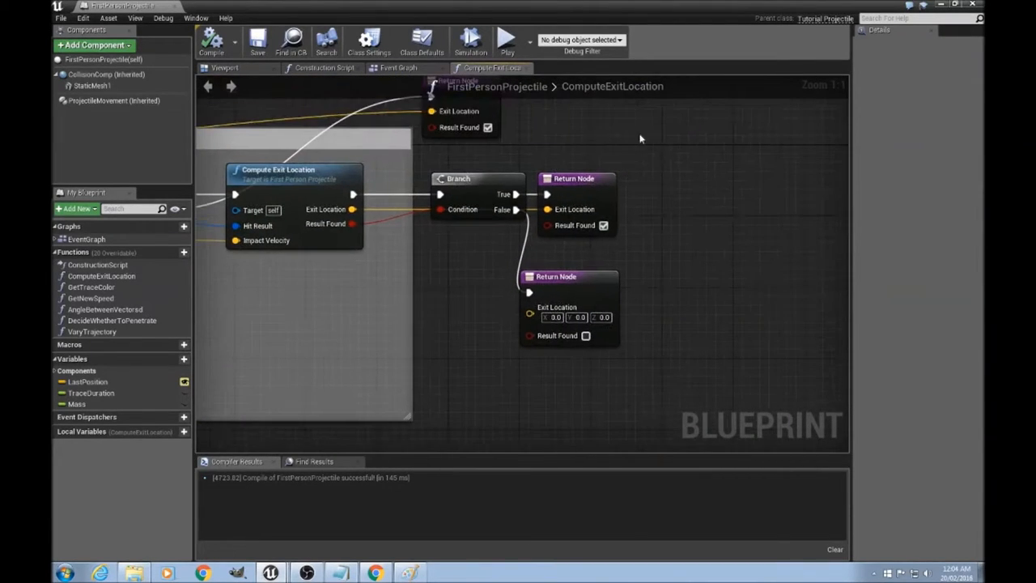
mouse_move(656, 233)
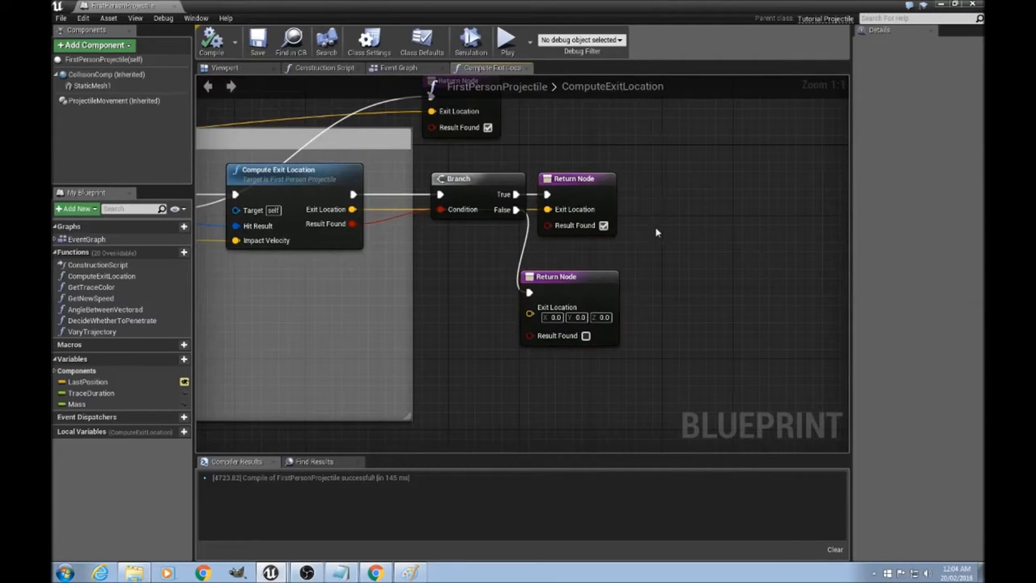
mouse_move(649, 156)
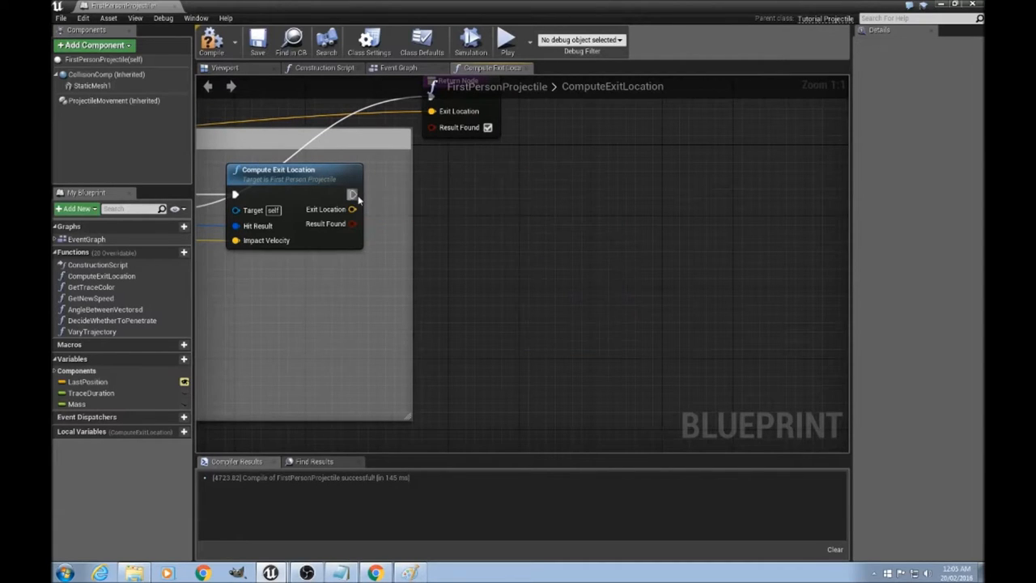
- Wire a single Return Node from Compute Exit Location's exec output and recompile the blueprint
drag(353, 194, 478, 207)
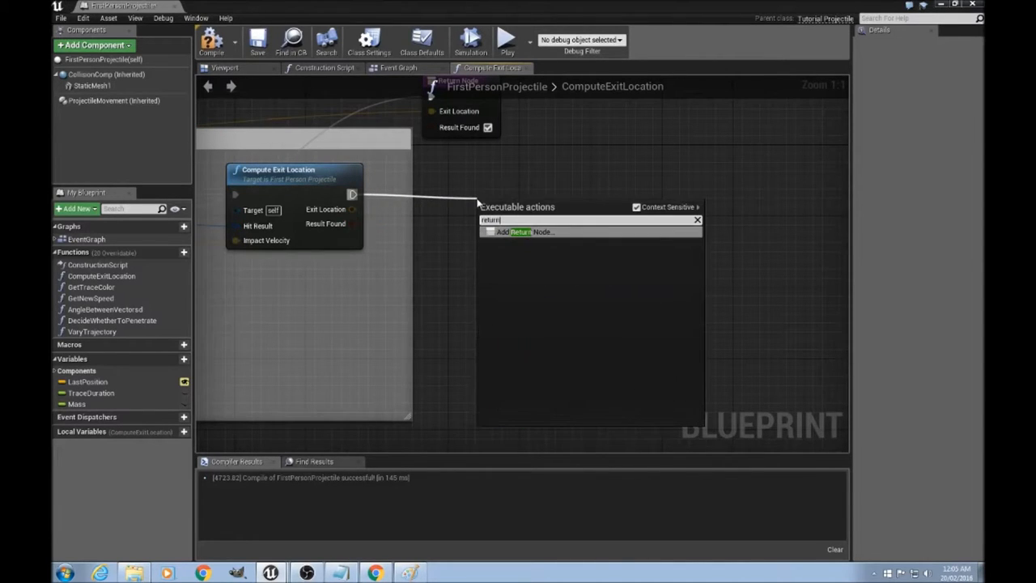
click(526, 234)
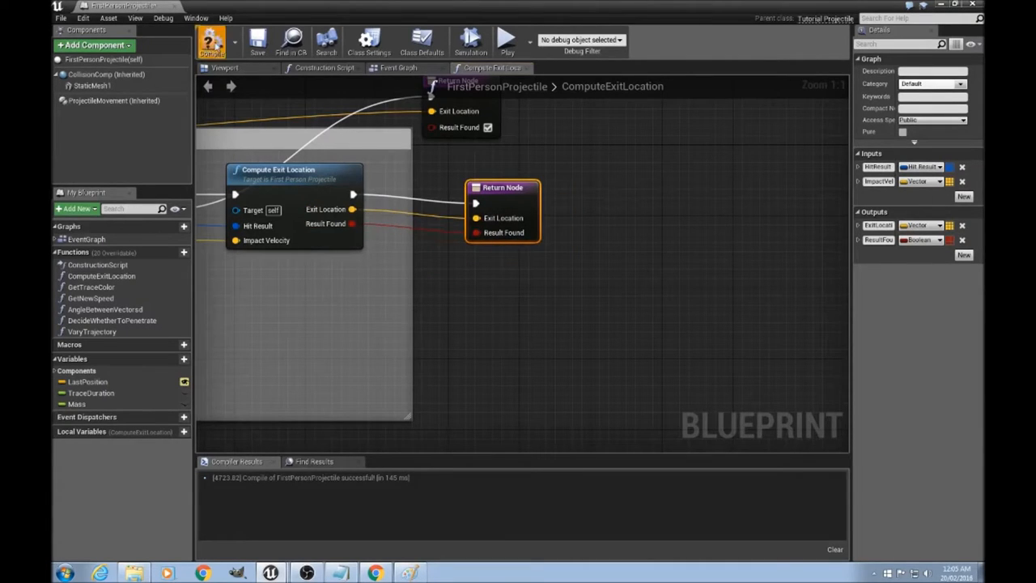
click(208, 42)
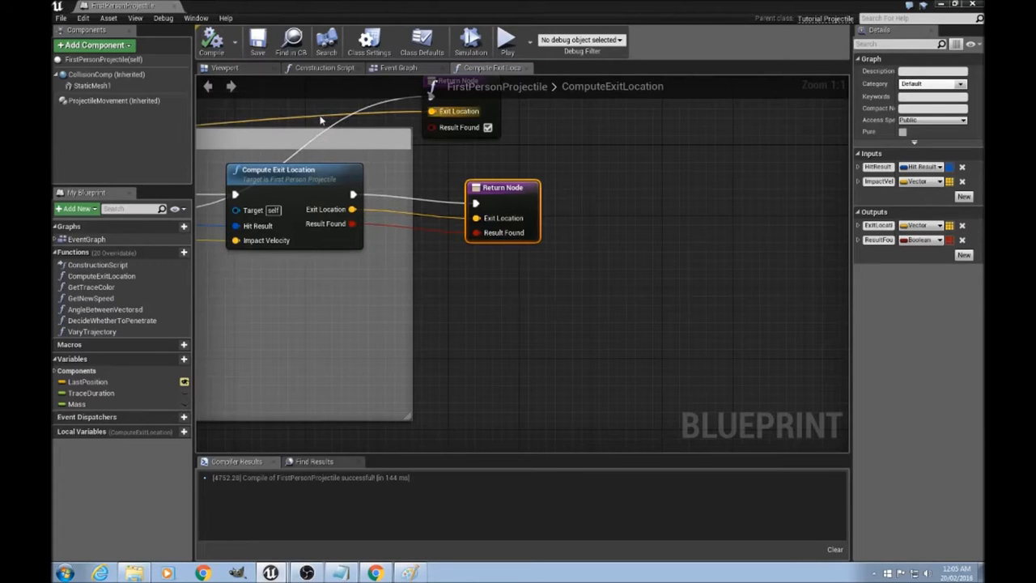
click(399, 68)
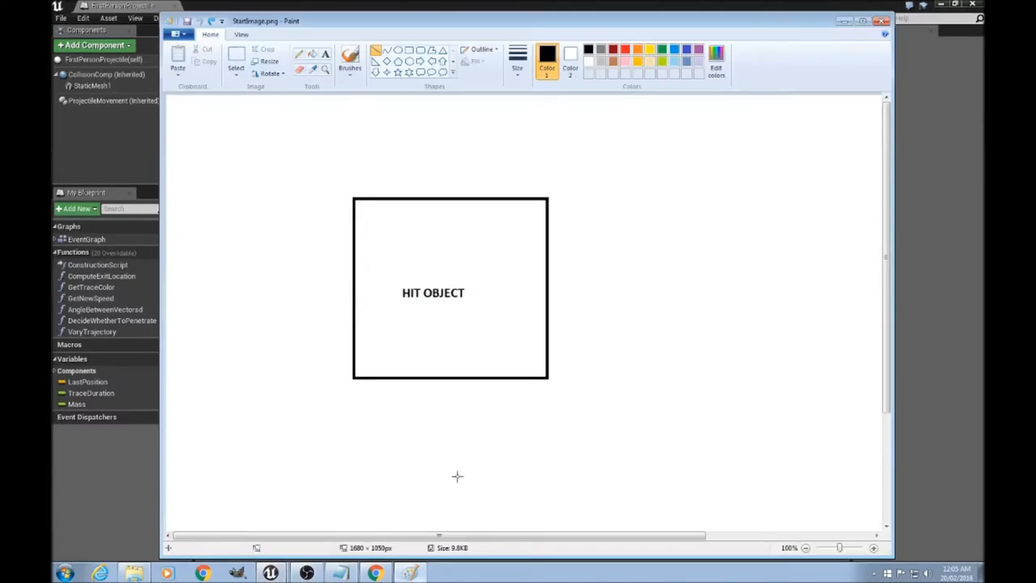
mouse_move(320, 265)
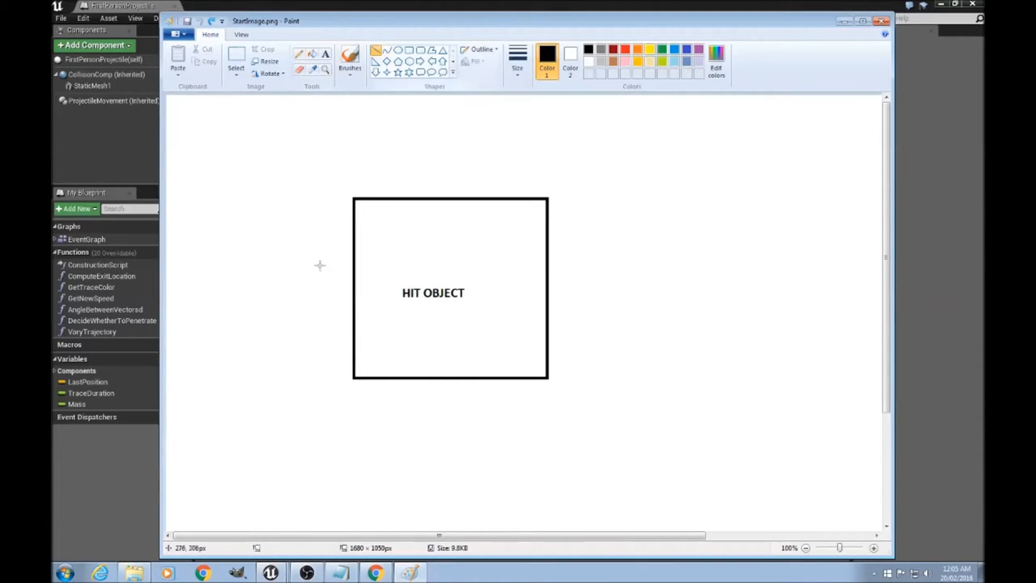
mouse_move(204, 379)
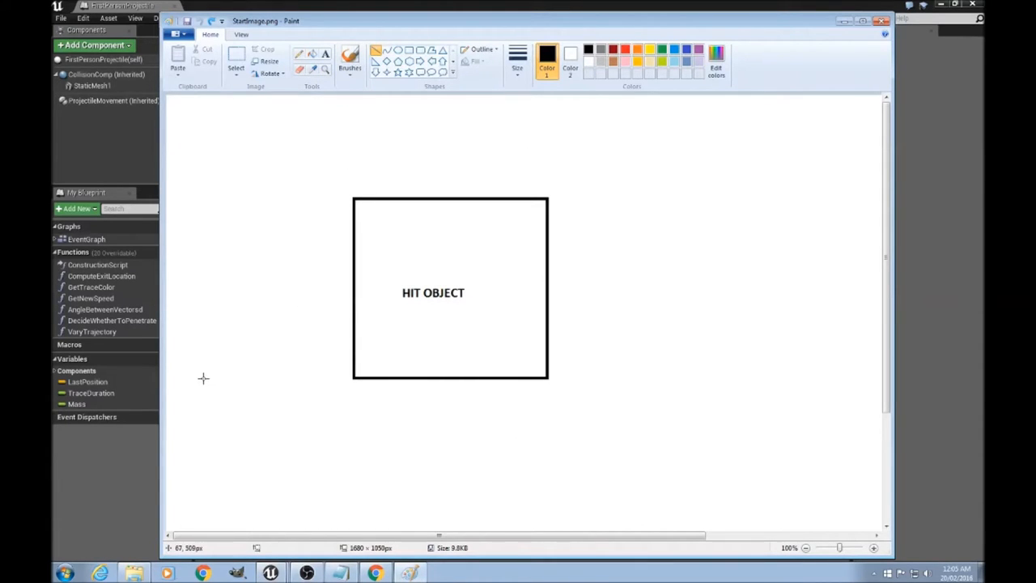
- Draw an incoming path to the square's left edge and a steeper deflected path leaving upward
drag(201, 476, 350, 281)
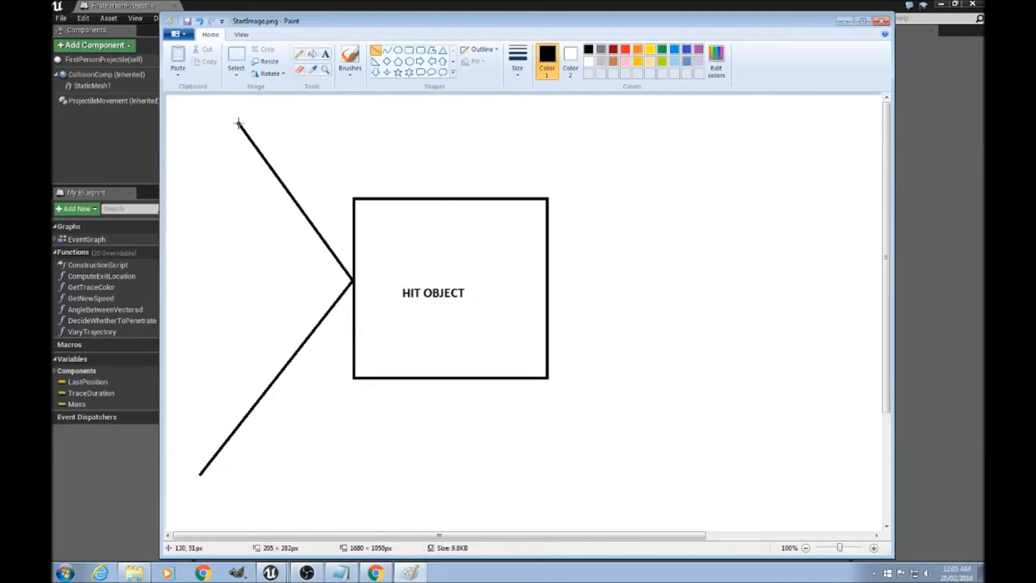
drag(353, 288, 320, 101)
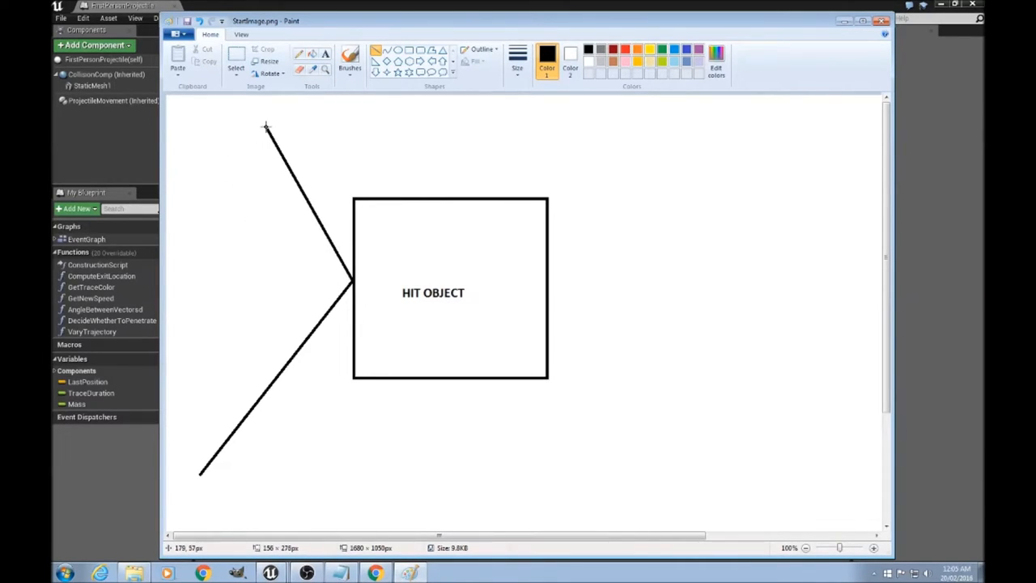
drag(357, 283, 317, 103)
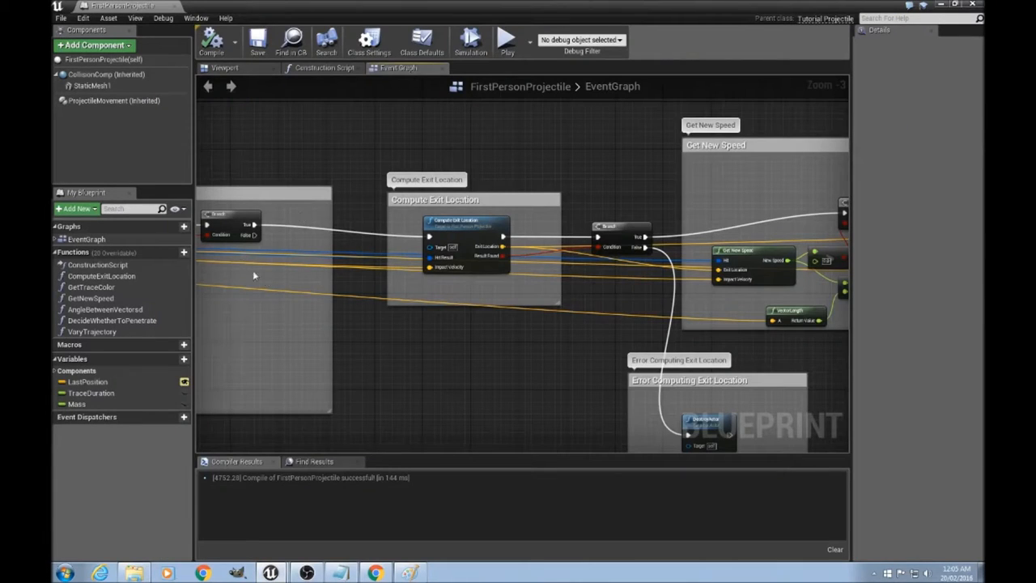
- Bring up the VaryTrajectory function graph from the My Blueprint panel
click(90, 331)
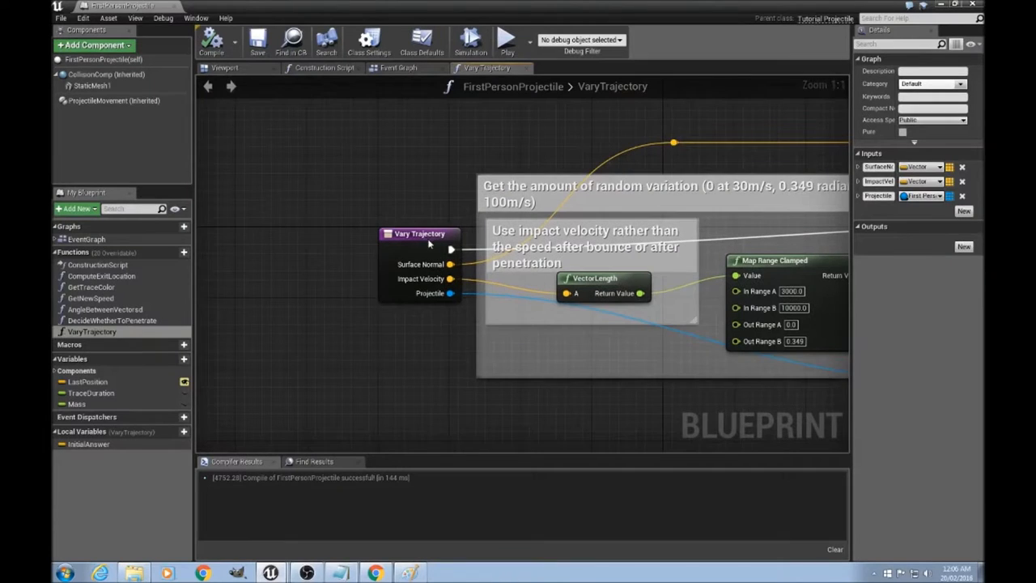
click(418, 233)
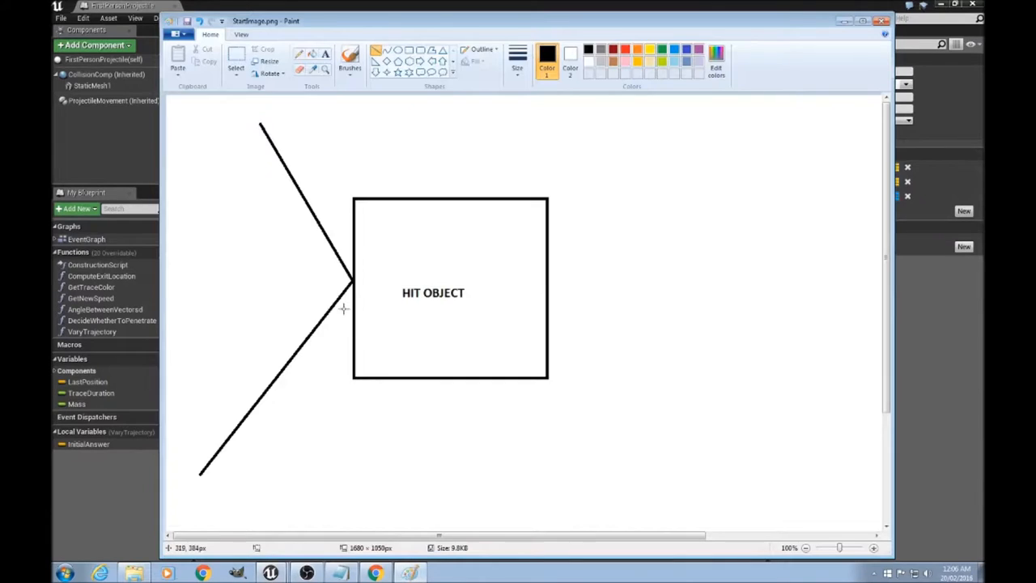
mouse_move(356, 267)
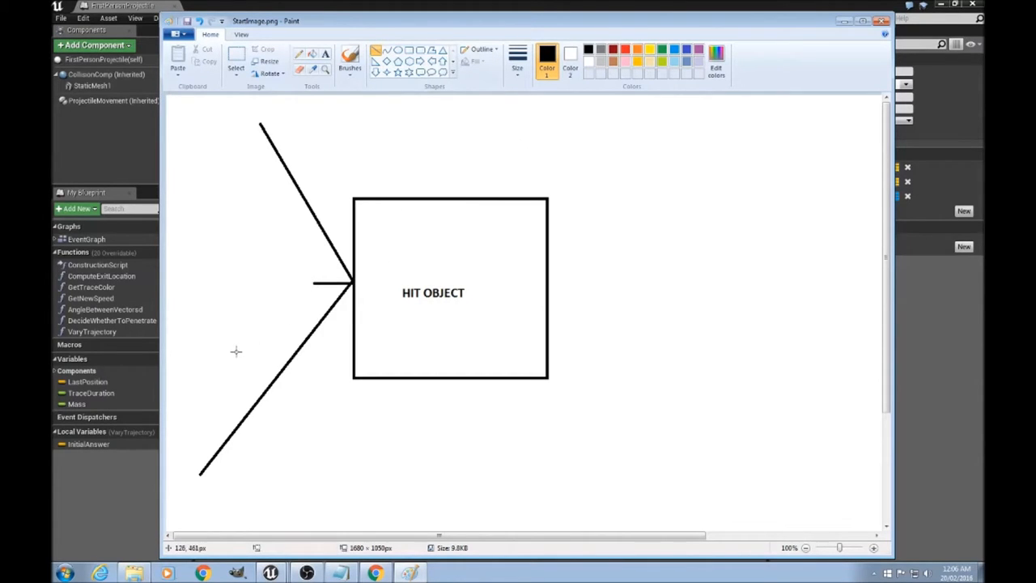
- Draw a short surface-normal line at the bounce point on the square's left edge
drag(212, 274, 623, 185)
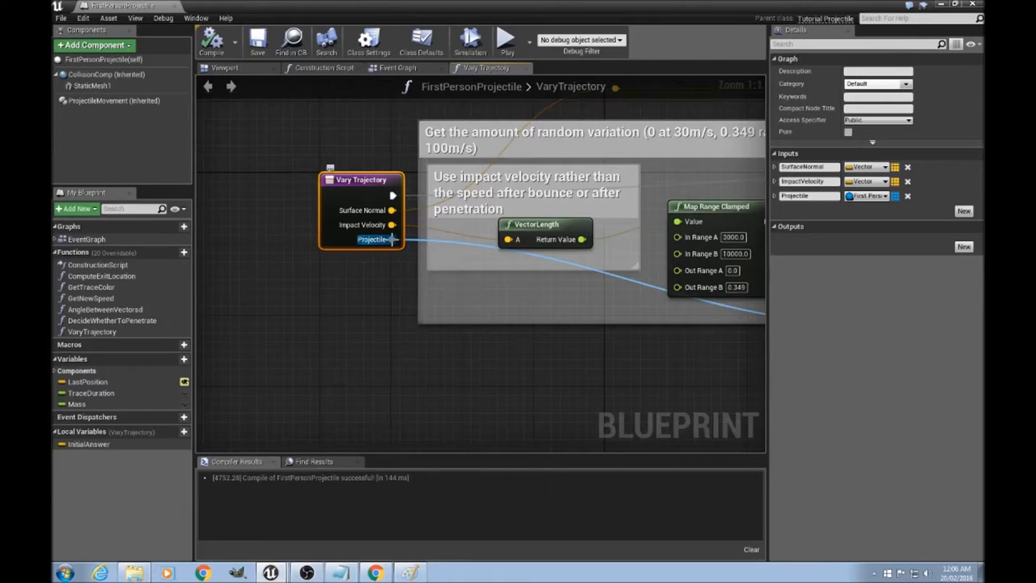
click(398, 68)
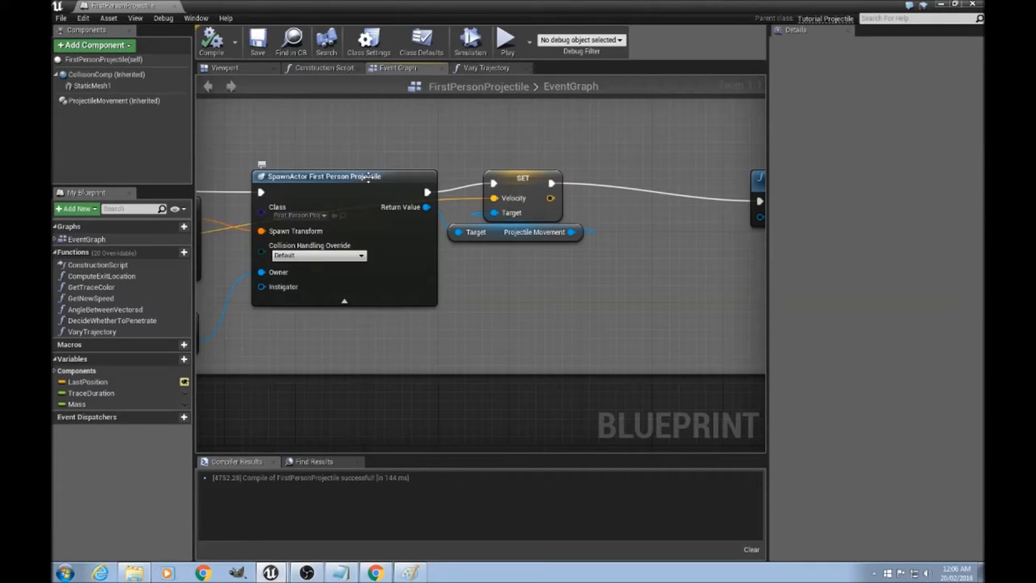
click(344, 175)
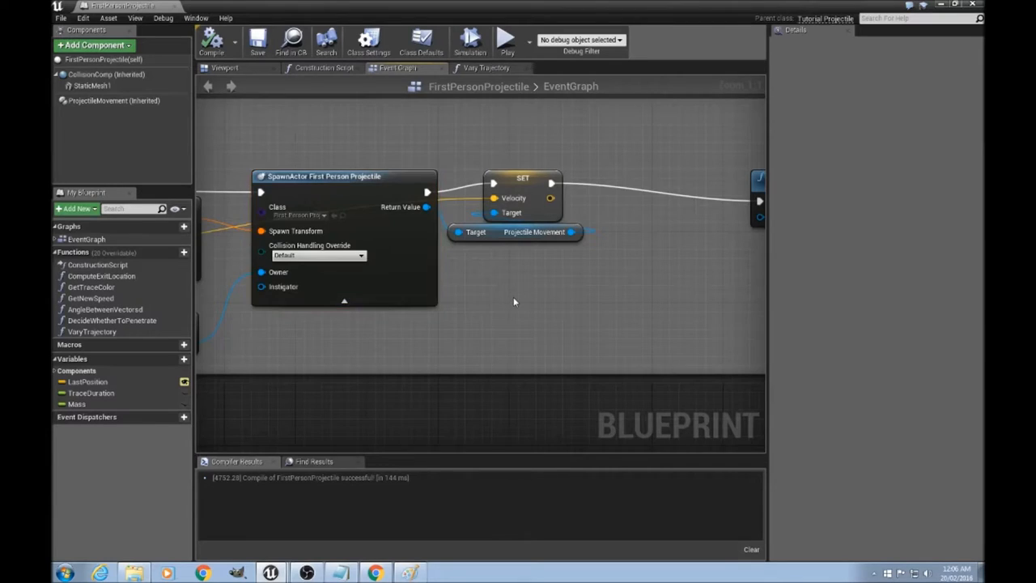
scroll(down, 3)
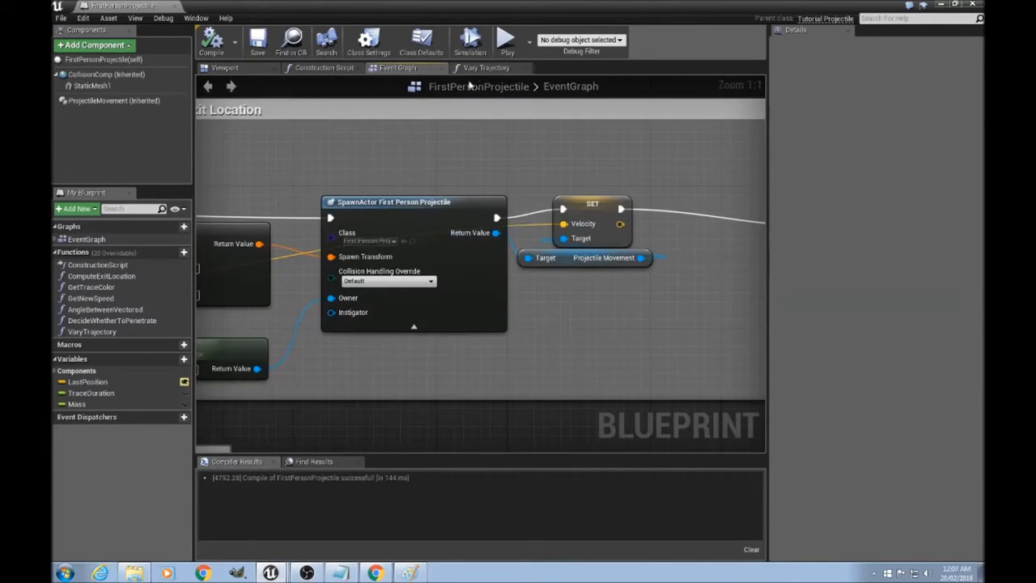
- Review the Vary Trajectory nodes, drop in a Projectile Movement reference and recompile
click(502, 68)
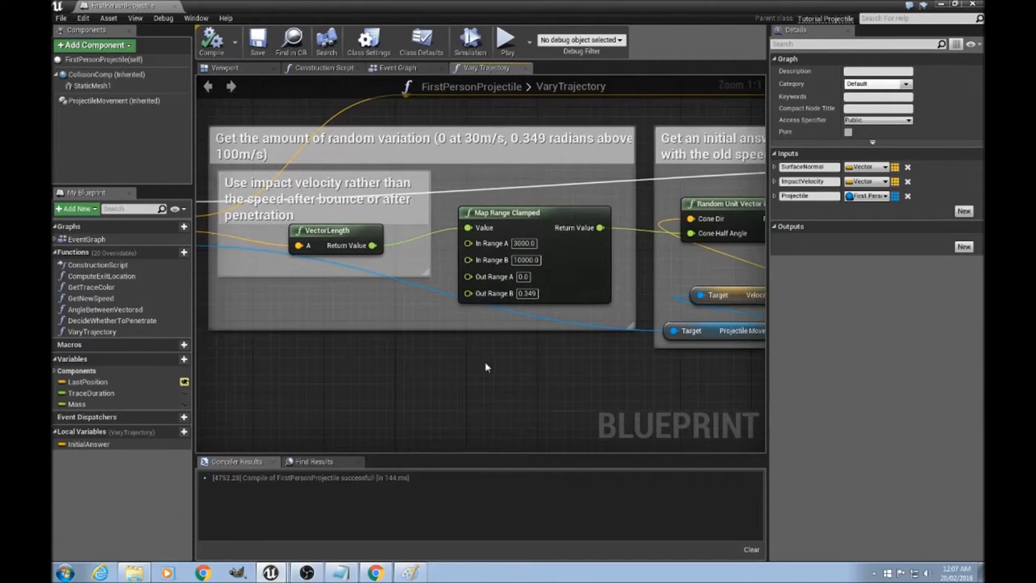
drag(486, 366, 549, 390)
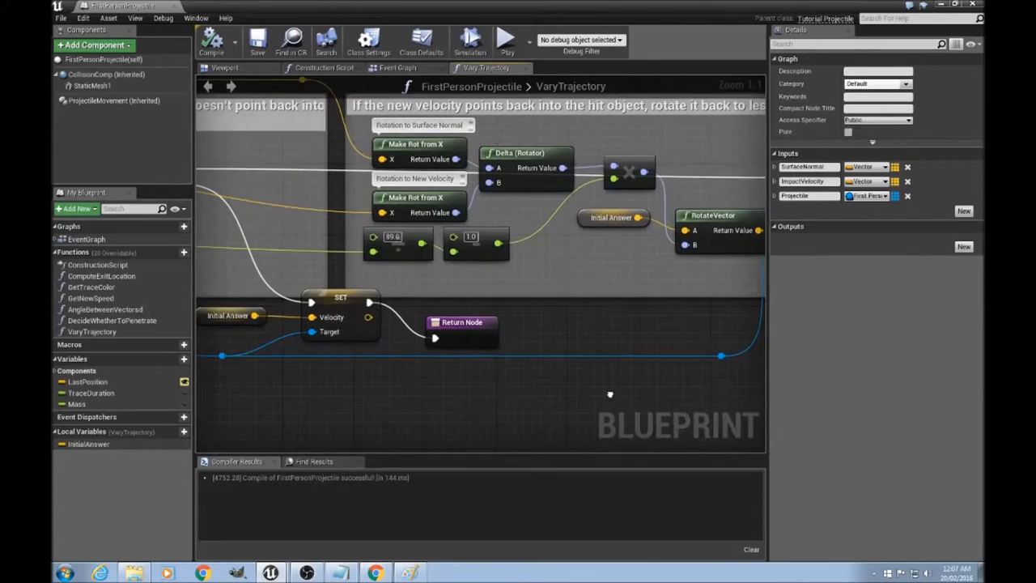
drag(611, 396, 499, 388)
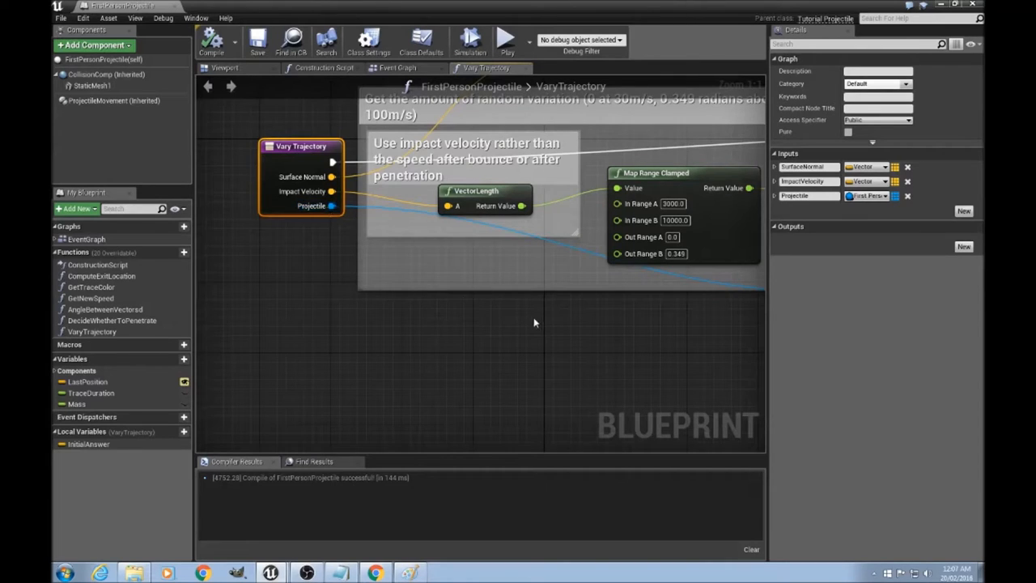
mouse_move(596, 320)
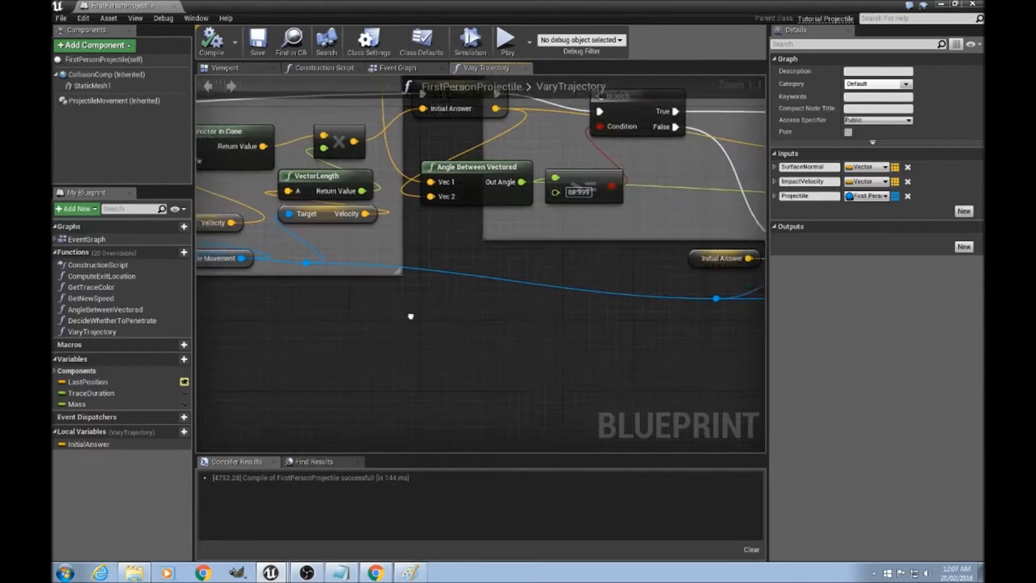
drag(412, 316, 452, 332)
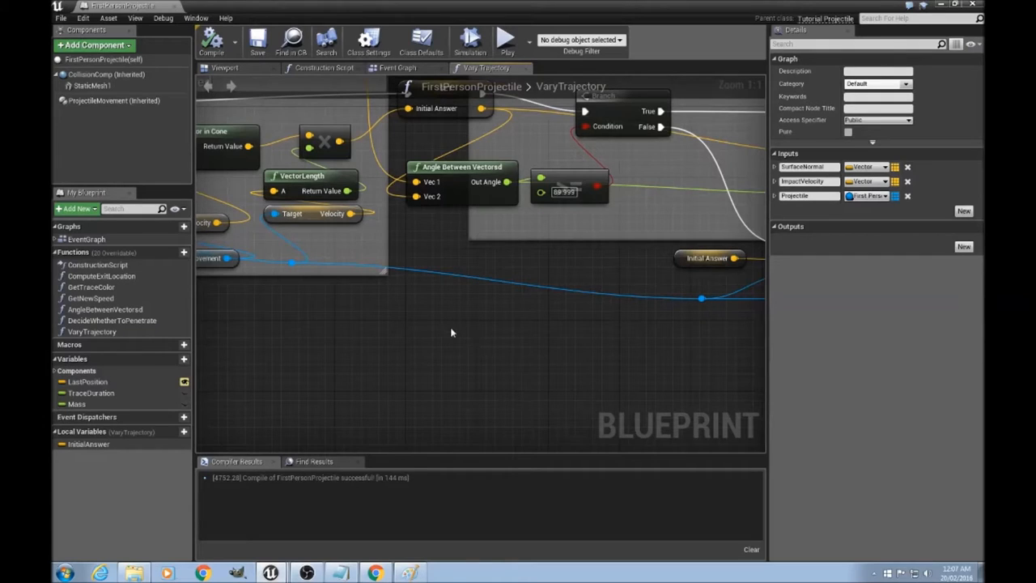
mouse_move(149, 175)
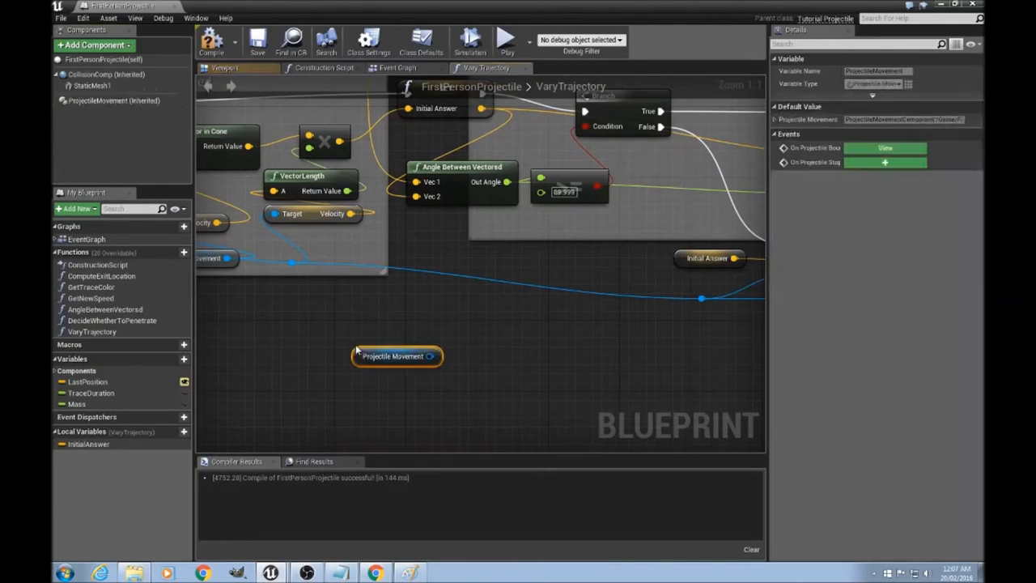
click(393, 357)
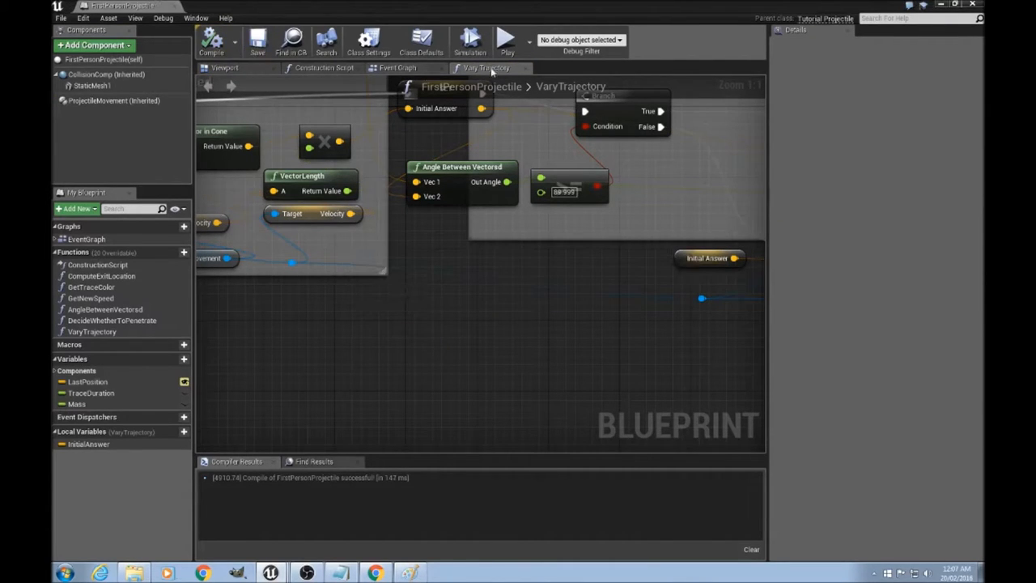
- View the EventGraph with Vary Trajectory following Set Velocity, Projectile Movement wired in
click(395, 68)
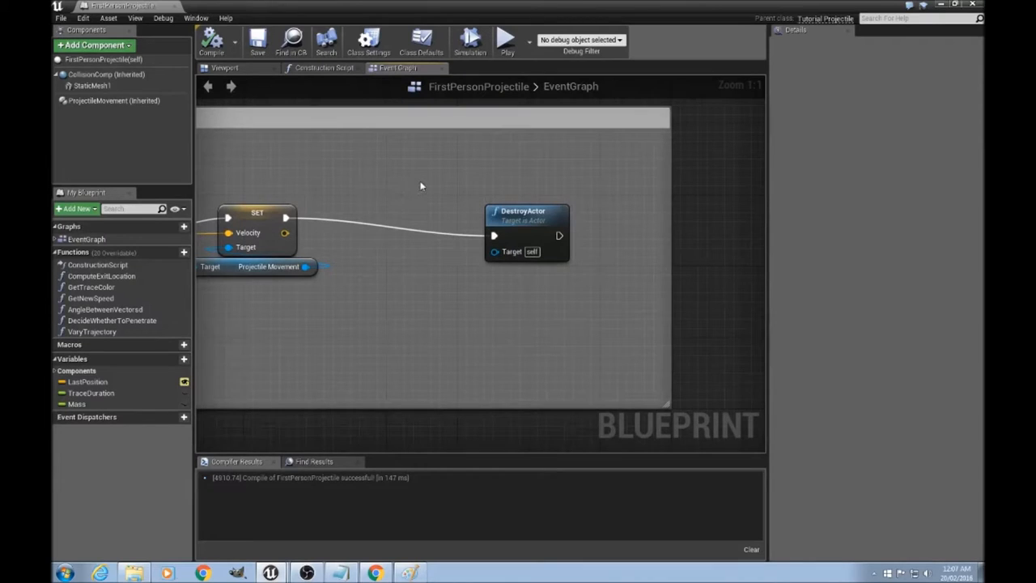
scroll(down, 3)
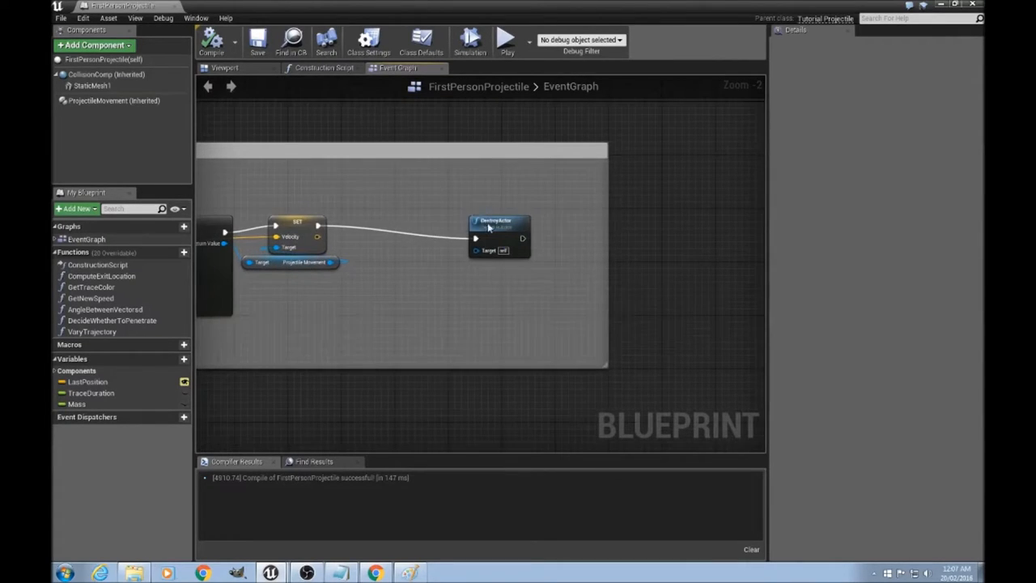
click(93, 330)
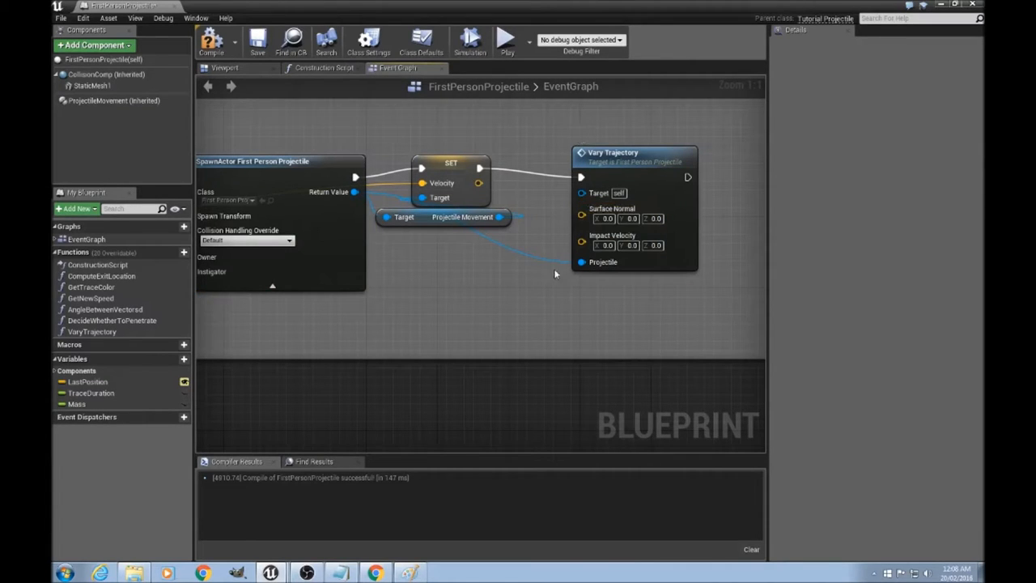
scroll(down, 3)
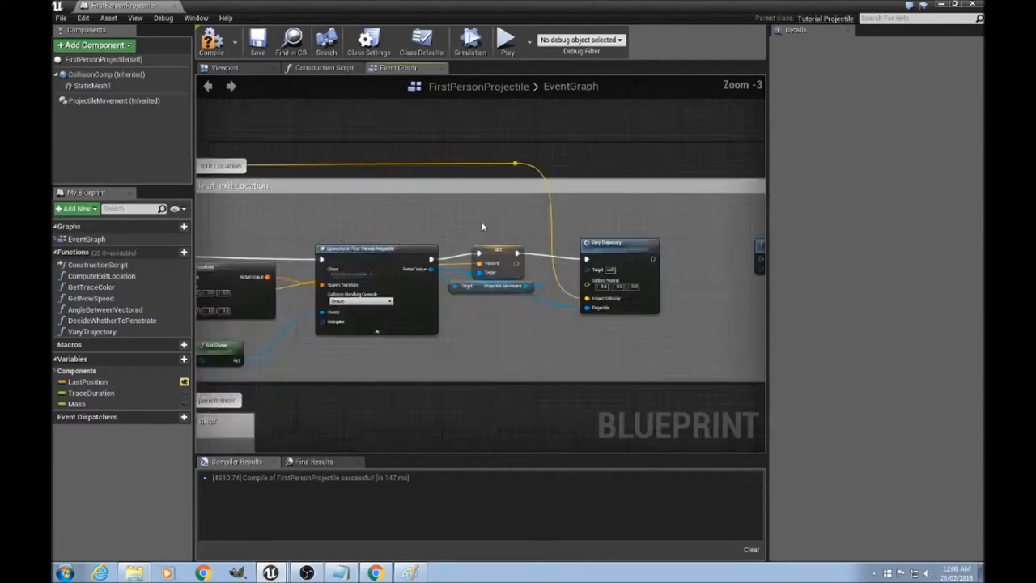
scroll(down, 3)
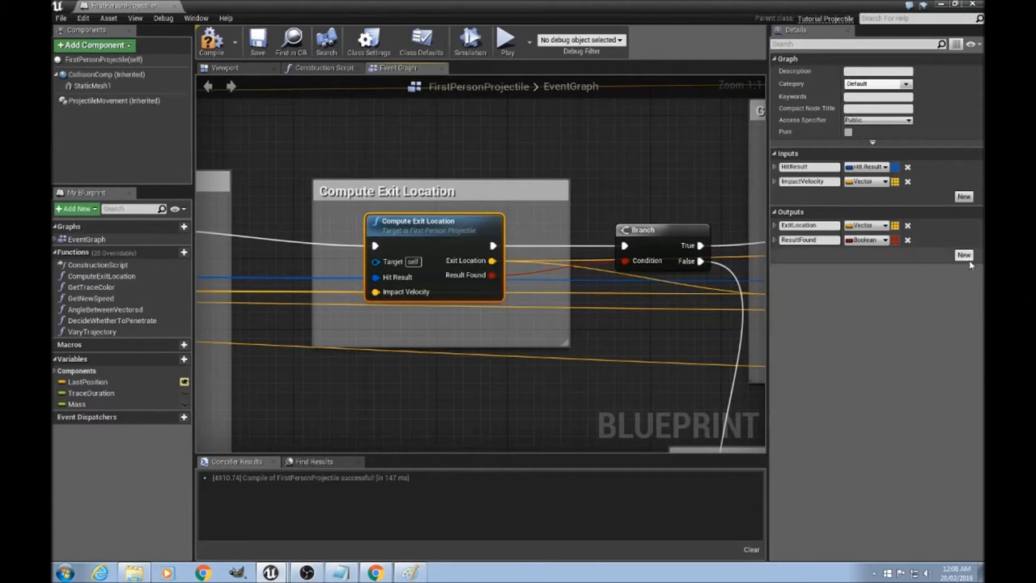
- Add an Exit Normal output to Compute Exit Location, then return to the penetration section
click(962, 256)
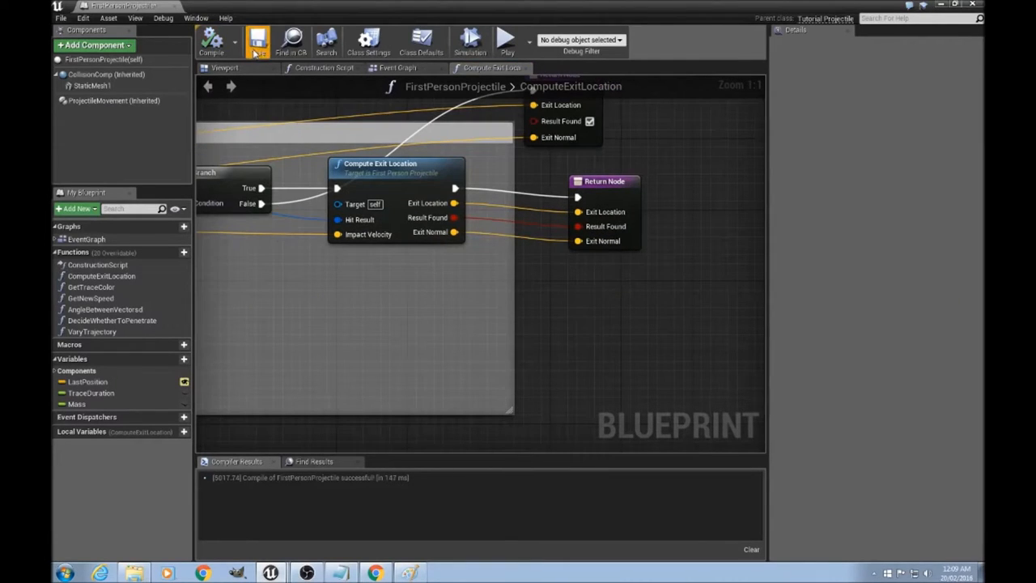
click(391, 68)
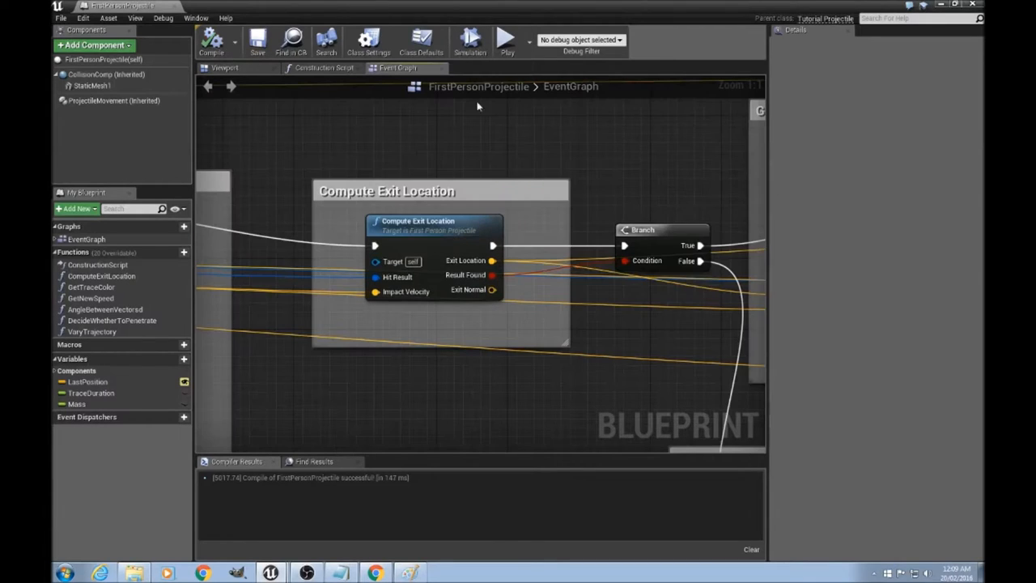
scroll(down, 3)
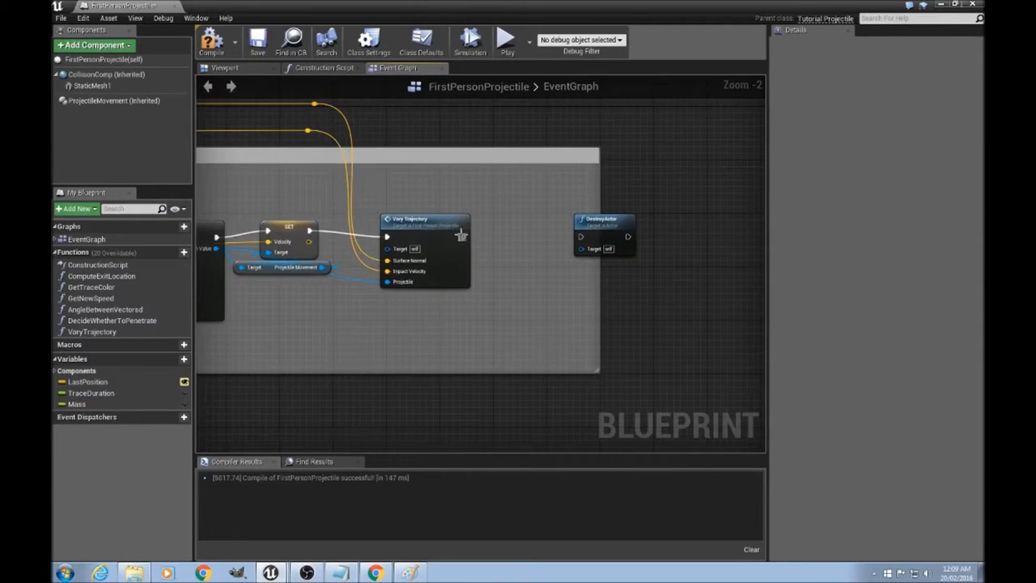
drag(462, 237, 580, 236)
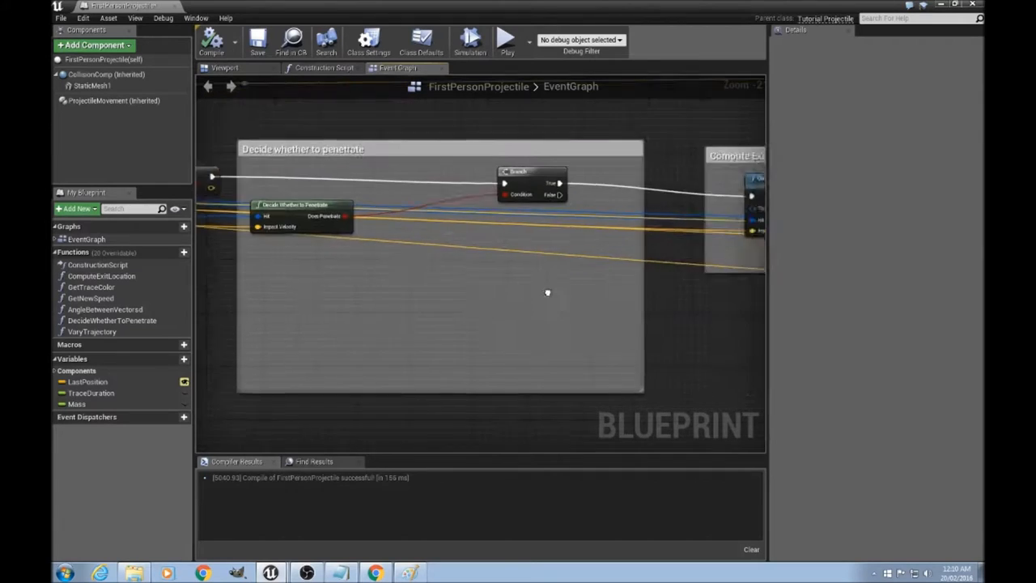
- Place Vary Trajectory under the penetration Branch and add a Select Vector node
click(90, 332)
text(sel)
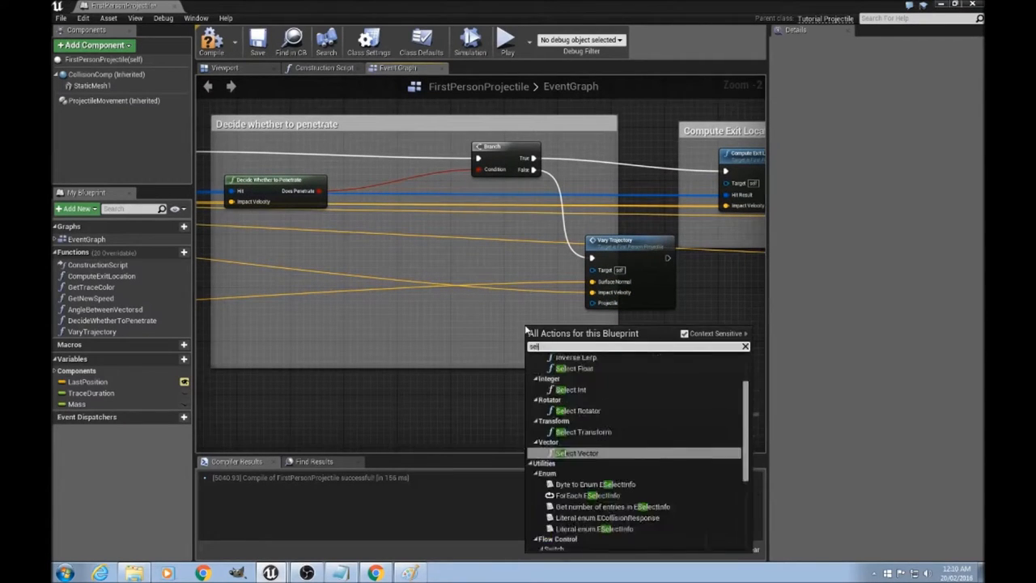
click(572, 454)
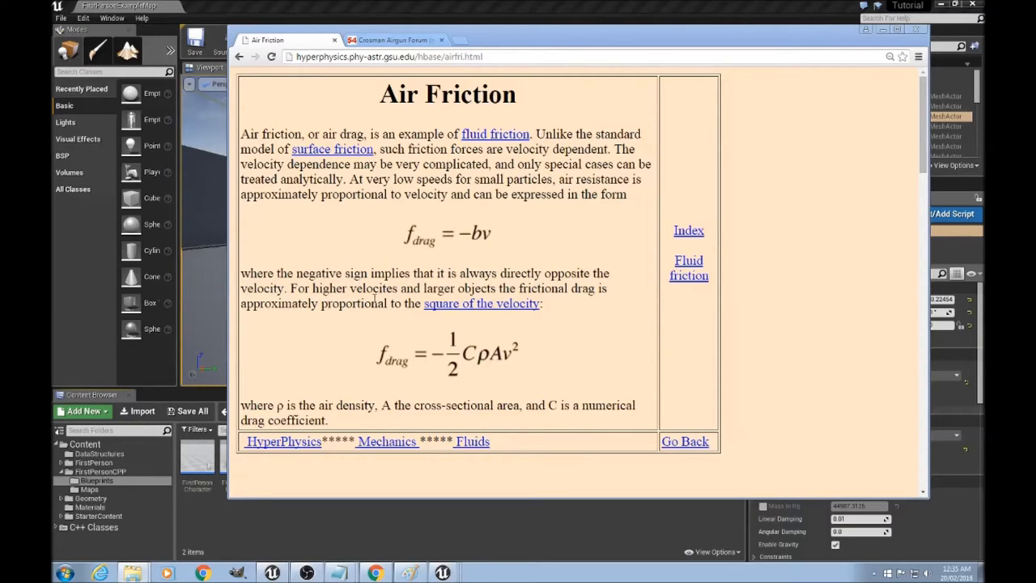
mouse_move(364, 305)
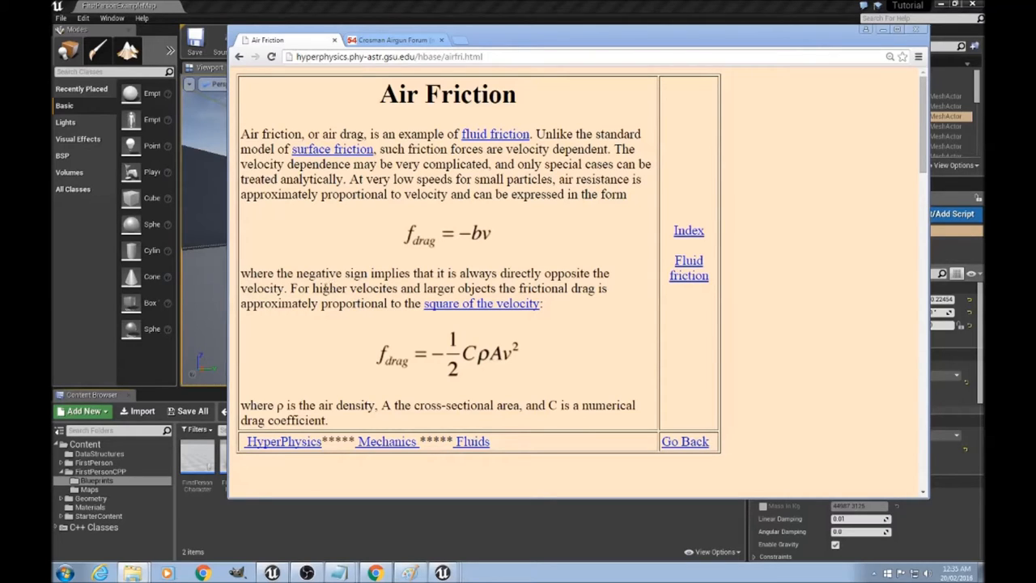
mouse_move(369, 354)
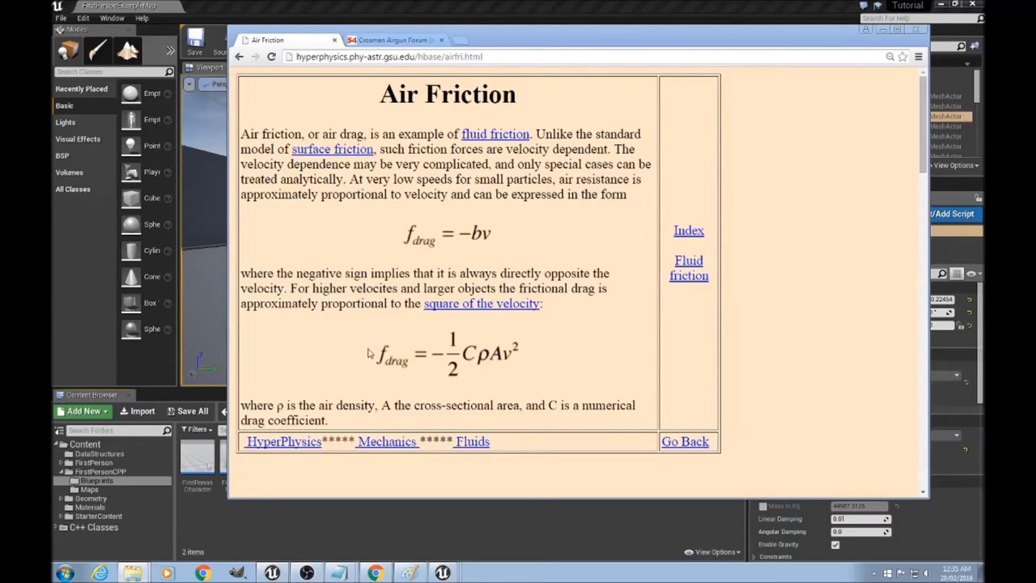
mouse_move(450, 361)
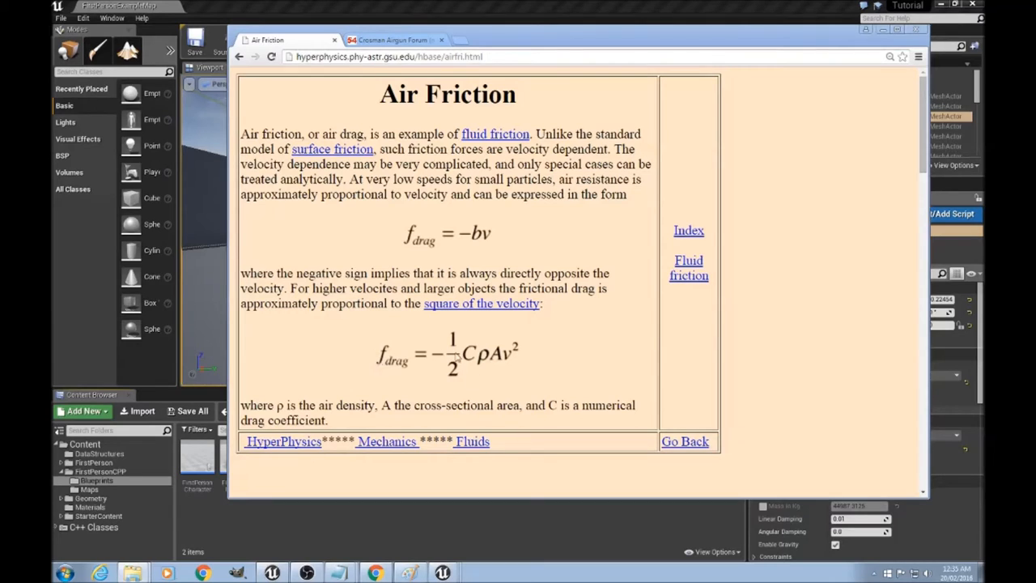
mouse_move(506, 363)
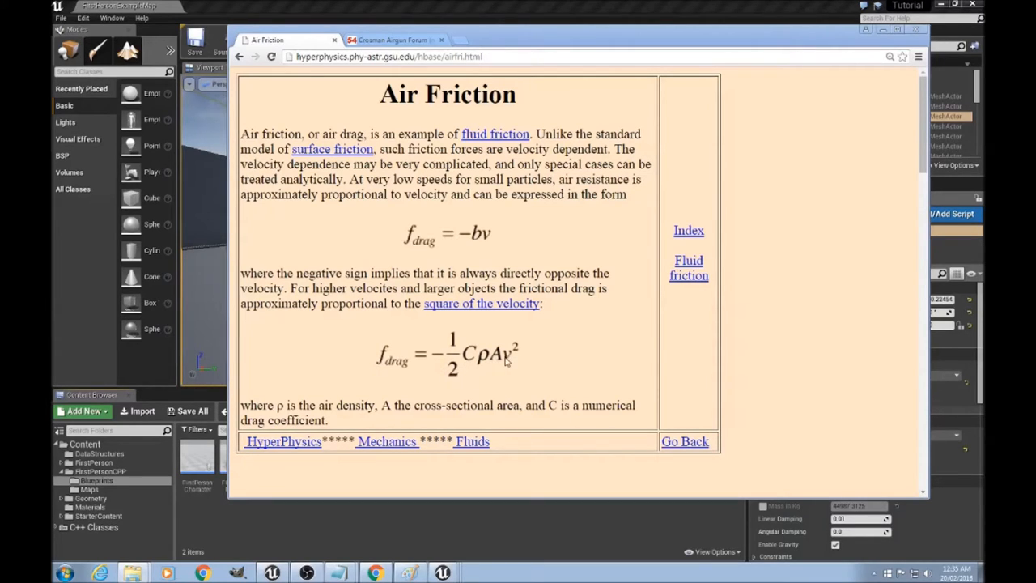
mouse_move(509, 388)
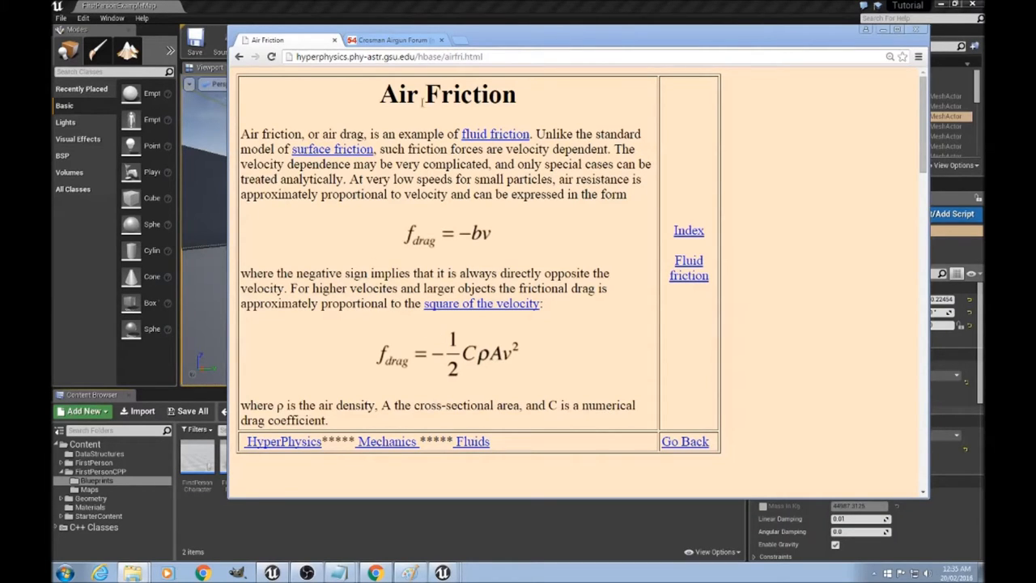
- Switch to the airgun forum thread charting drag coefficient against velocity
click(411, 39)
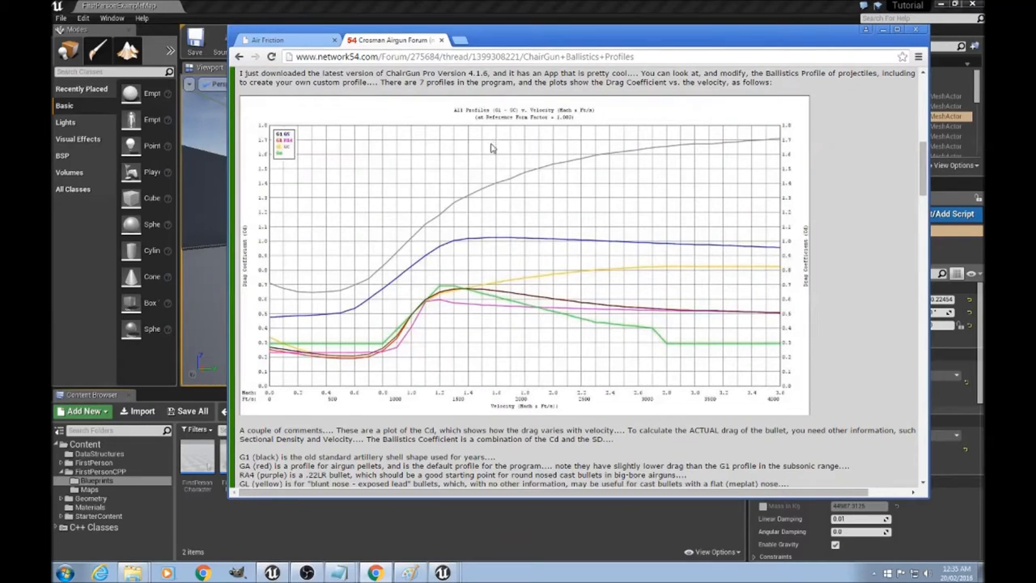
mouse_move(248, 306)
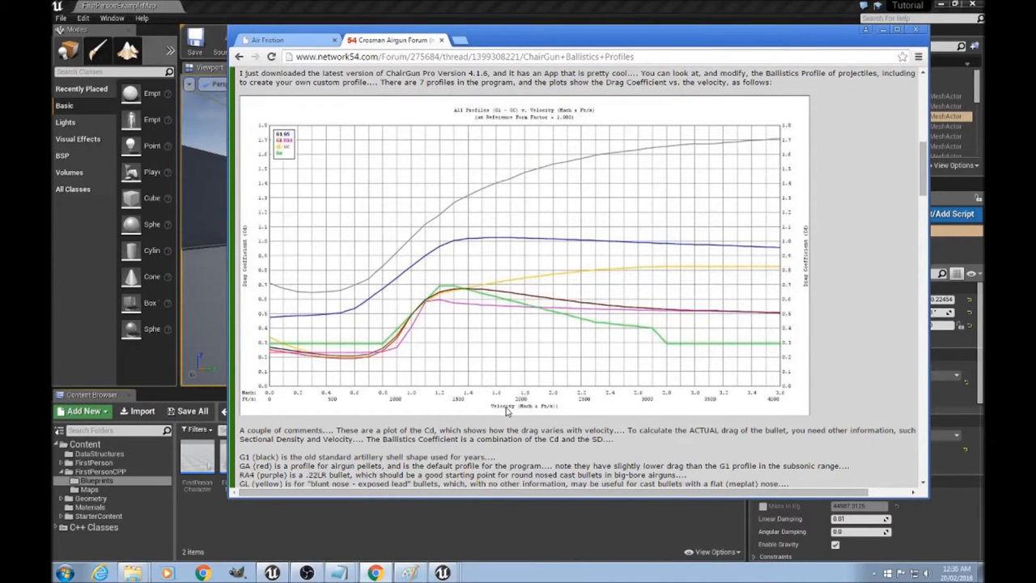
mouse_move(457, 162)
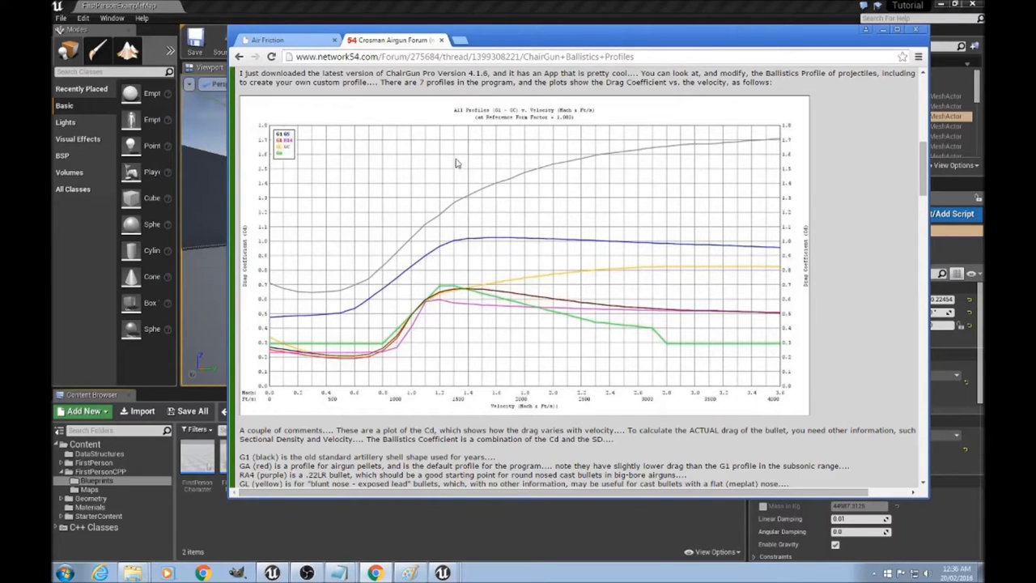
mouse_move(496, 123)
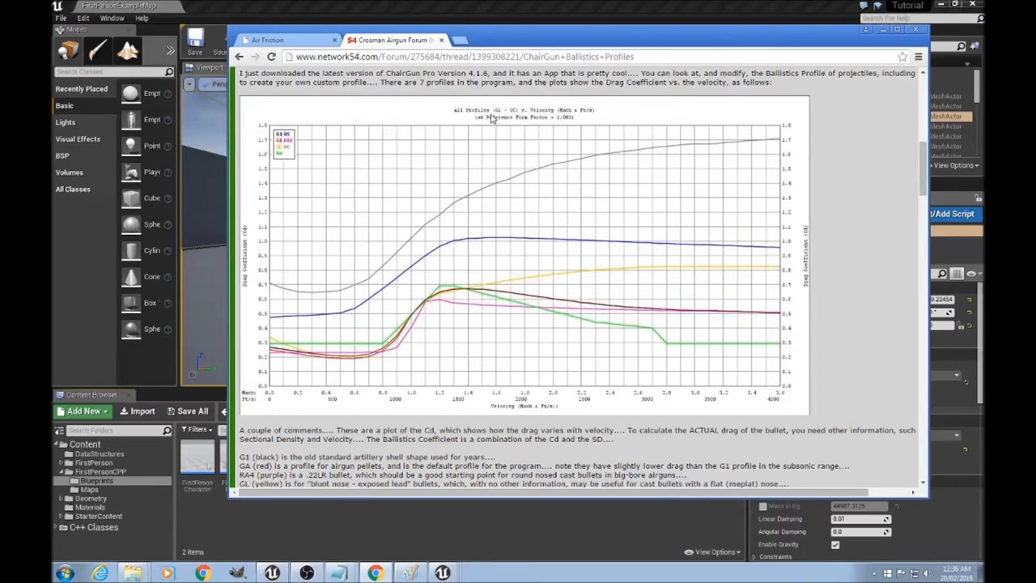
mouse_move(431, 248)
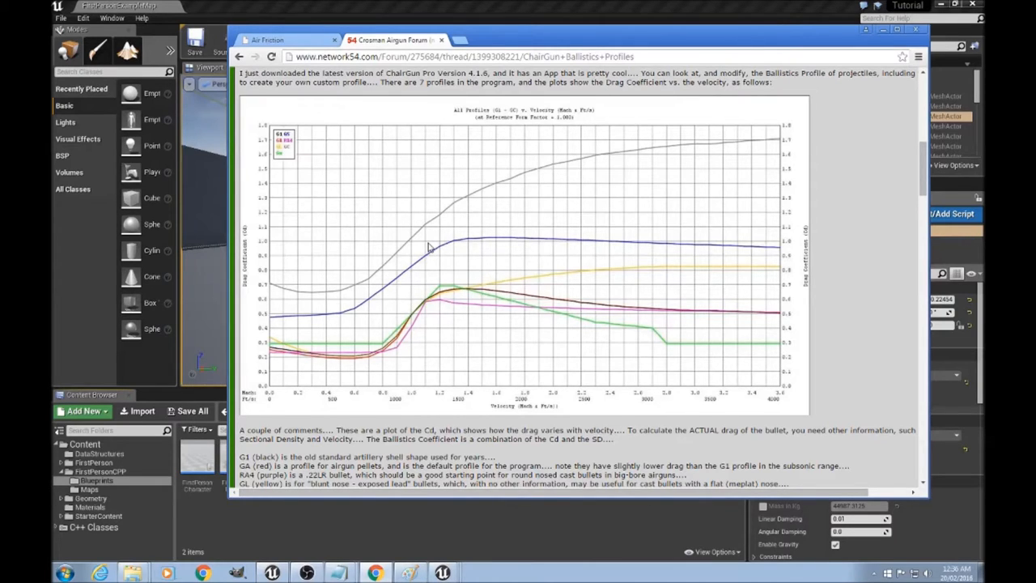
mouse_move(499, 123)
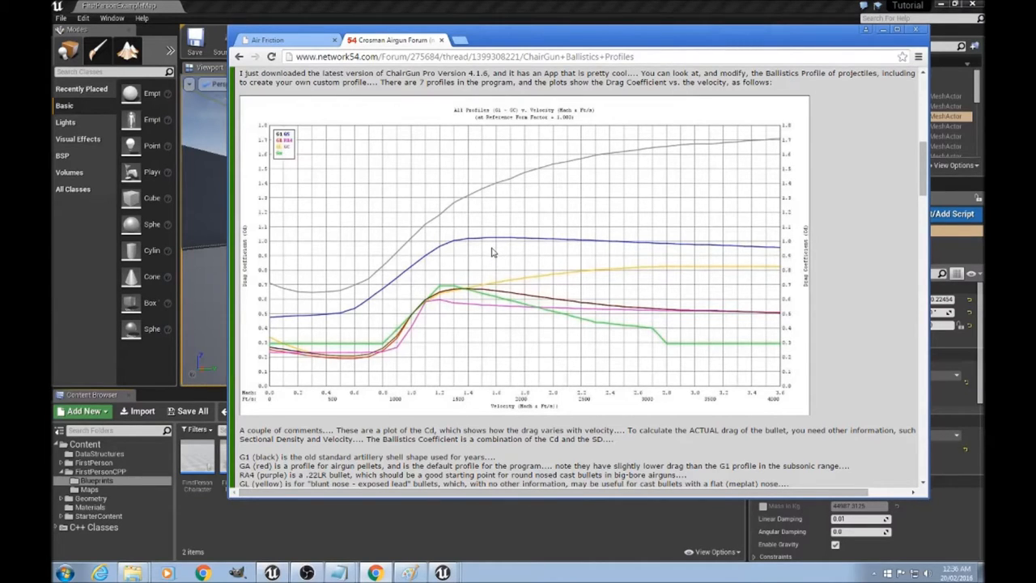
mouse_move(294, 359)
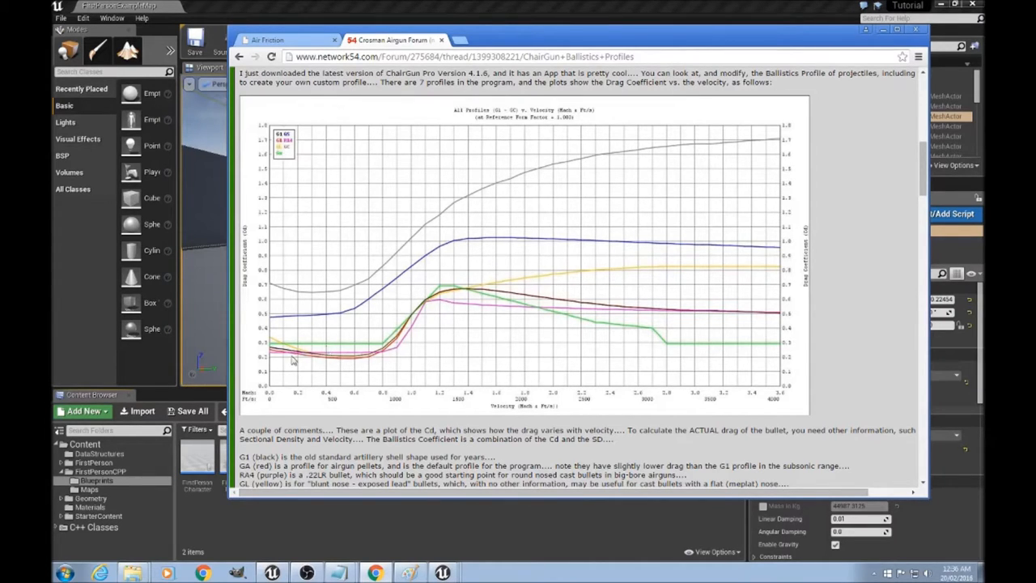
mouse_move(462, 308)
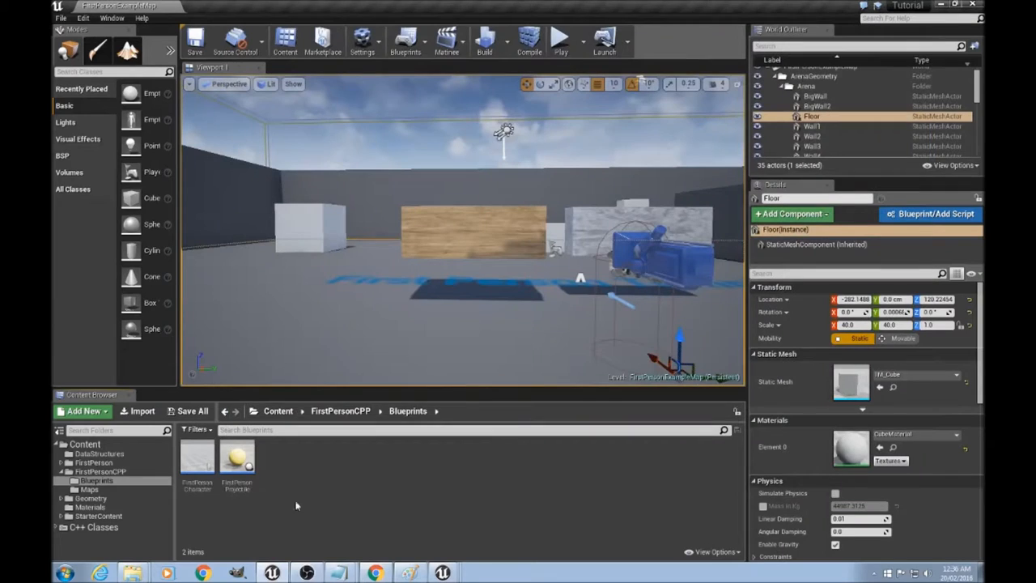
- Create a Float Curve asset named DragCoefficient in Blueprints and open its curve editor
click(78, 411)
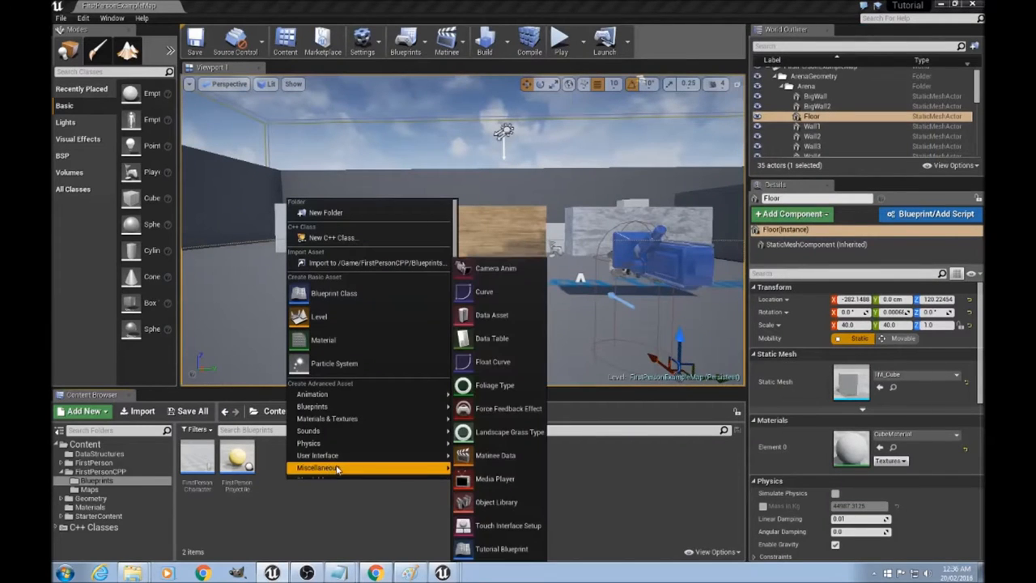
mouse_move(499, 362)
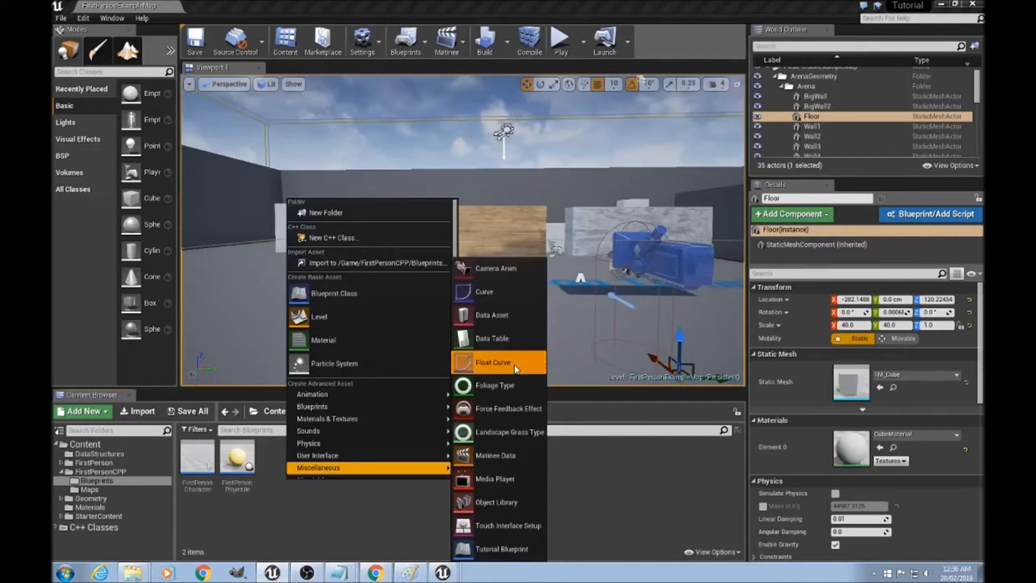
click(488, 363)
text(DragCoefficient)
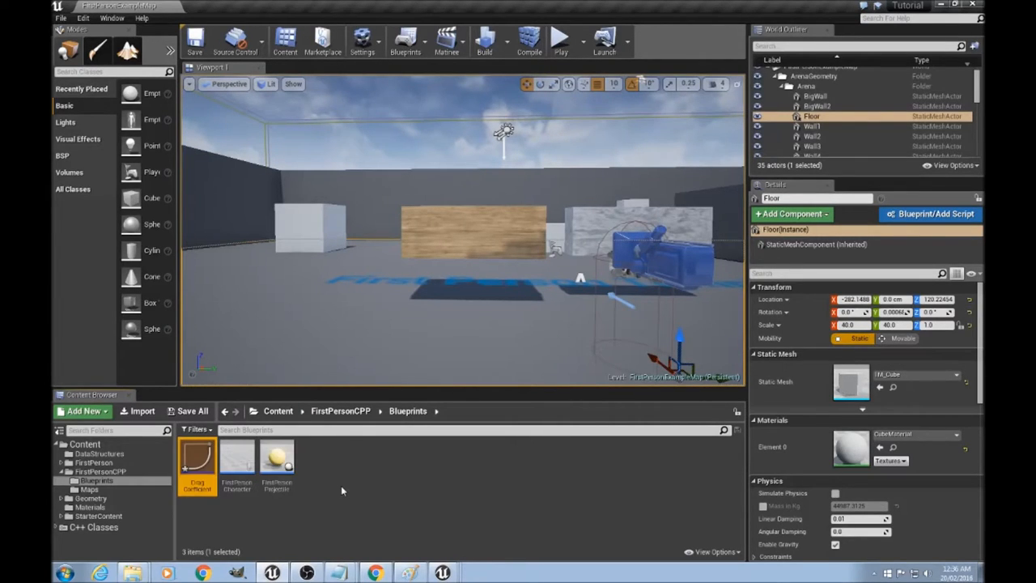
double_click(198, 458)
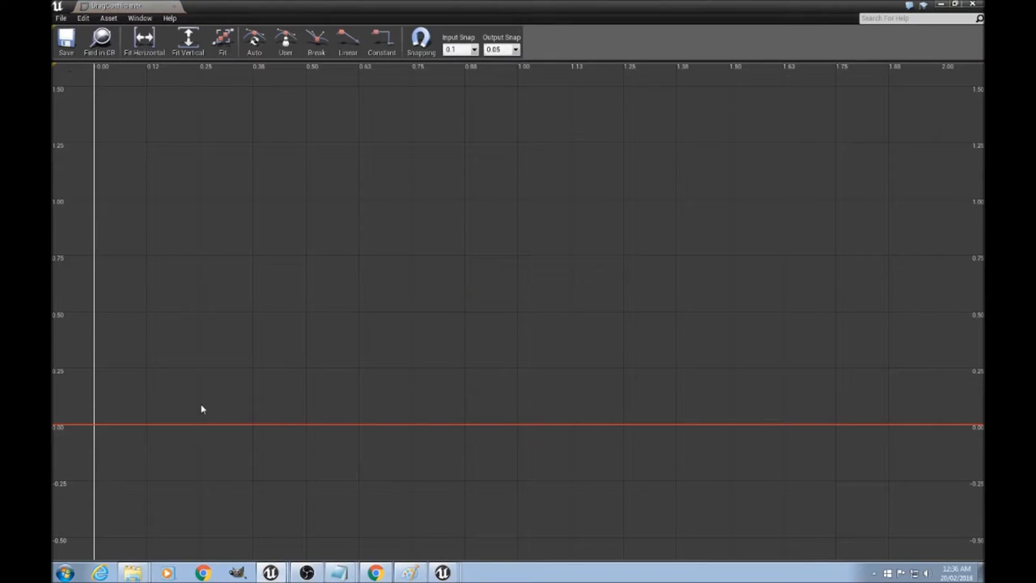
mouse_move(112, 369)
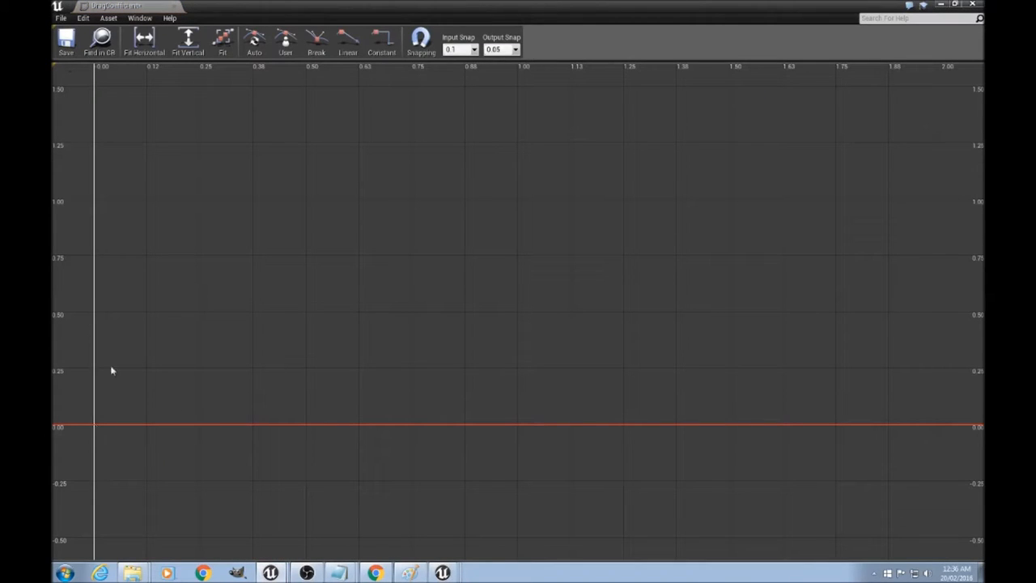
mouse_move(94, 316)
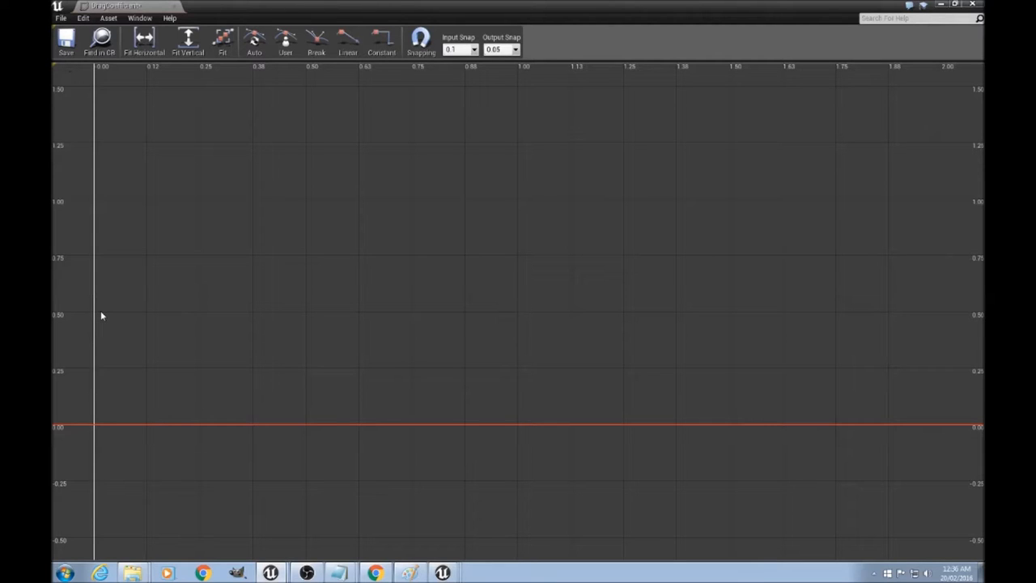
mouse_move(94, 319)
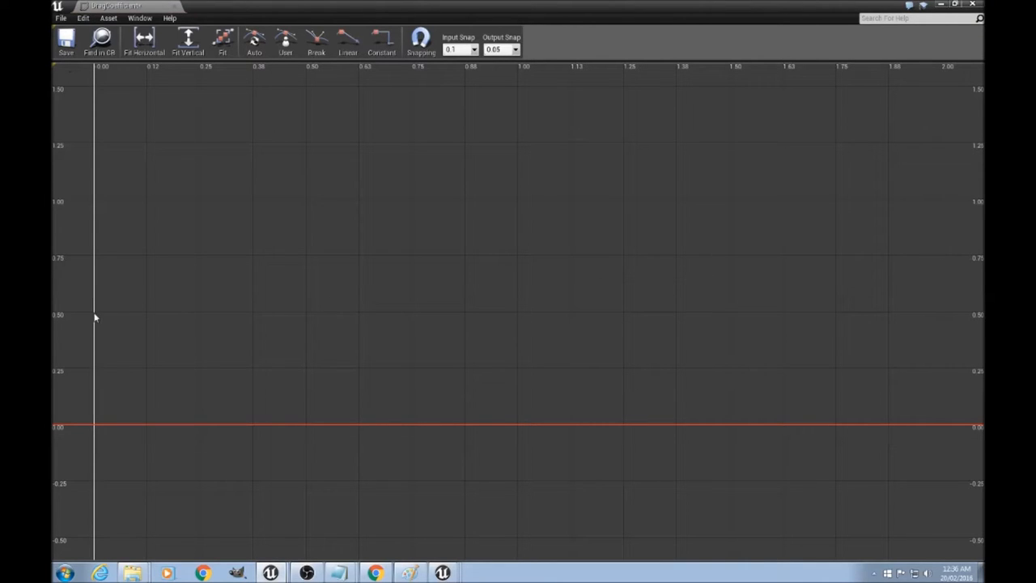
mouse_move(100, 314)
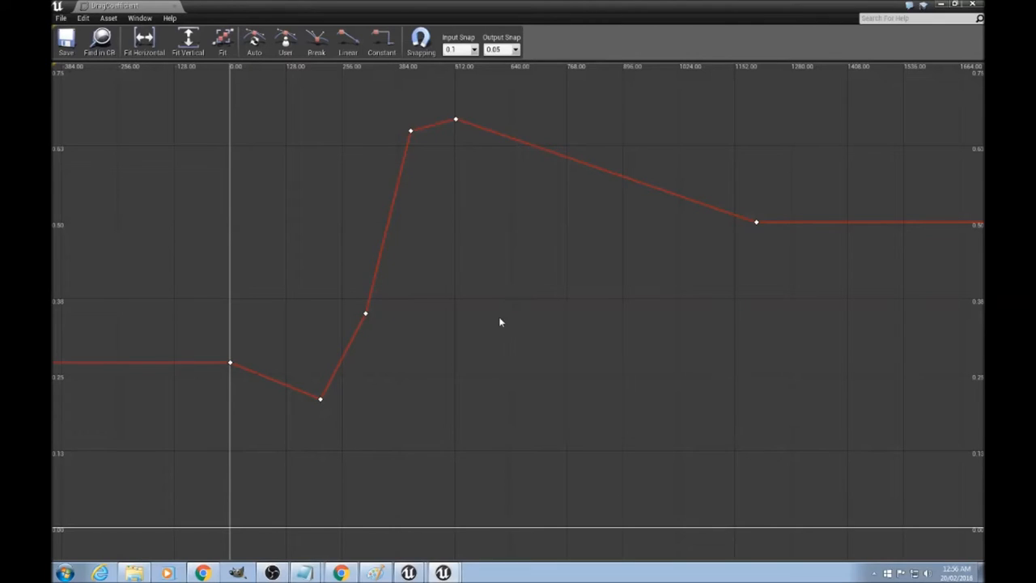
mouse_move(294, 518)
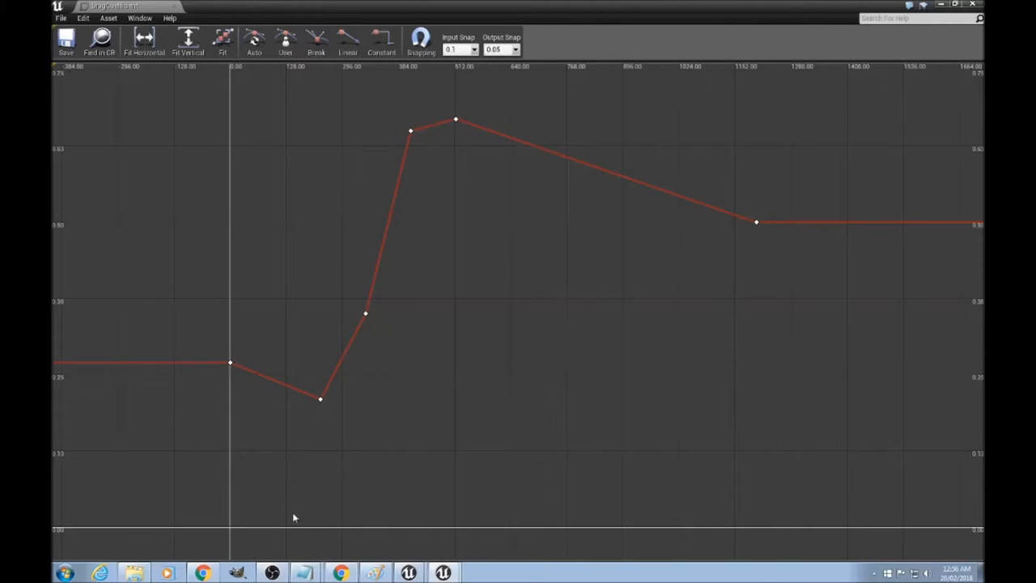
mouse_move(386, 529)
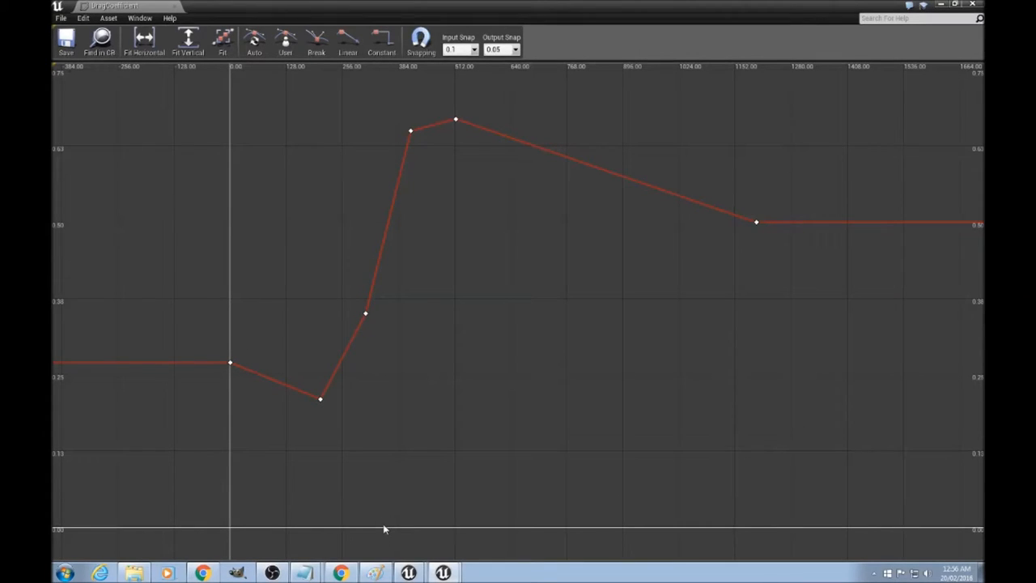
mouse_move(586, 534)
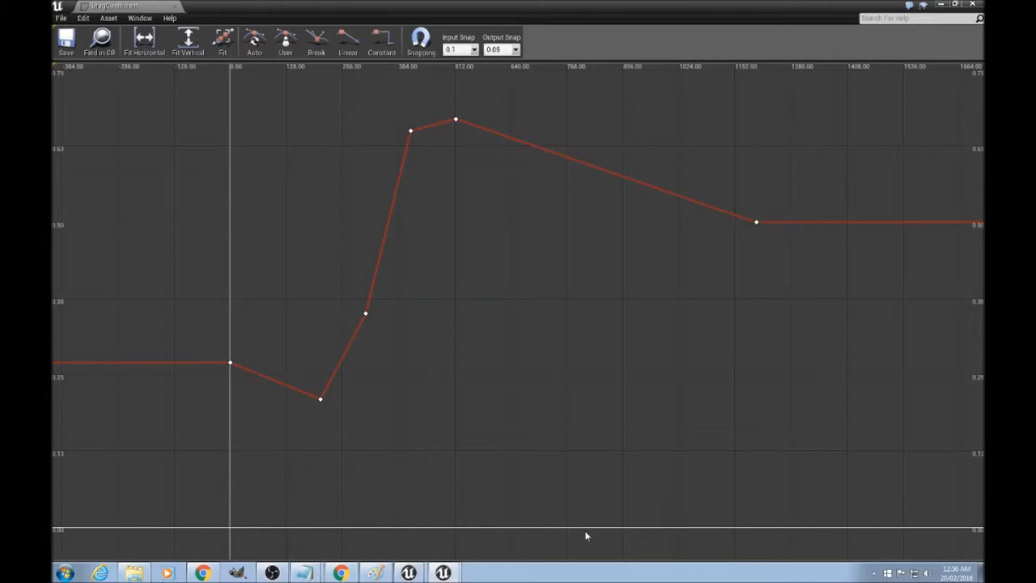
mouse_move(402, 342)
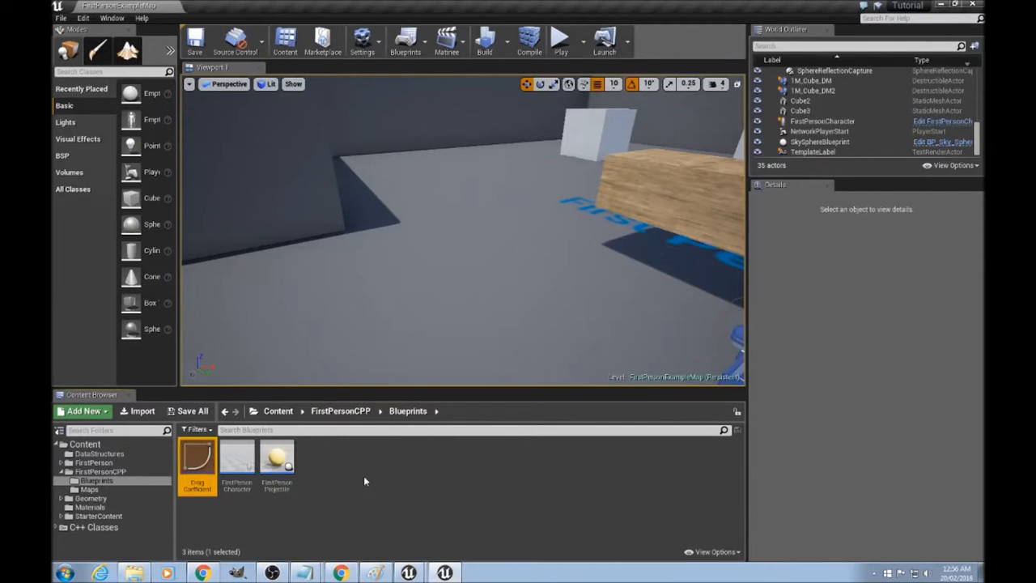
- Open the FirstPersonProjectile blueprint from the Content Browser
double_click(276, 457)
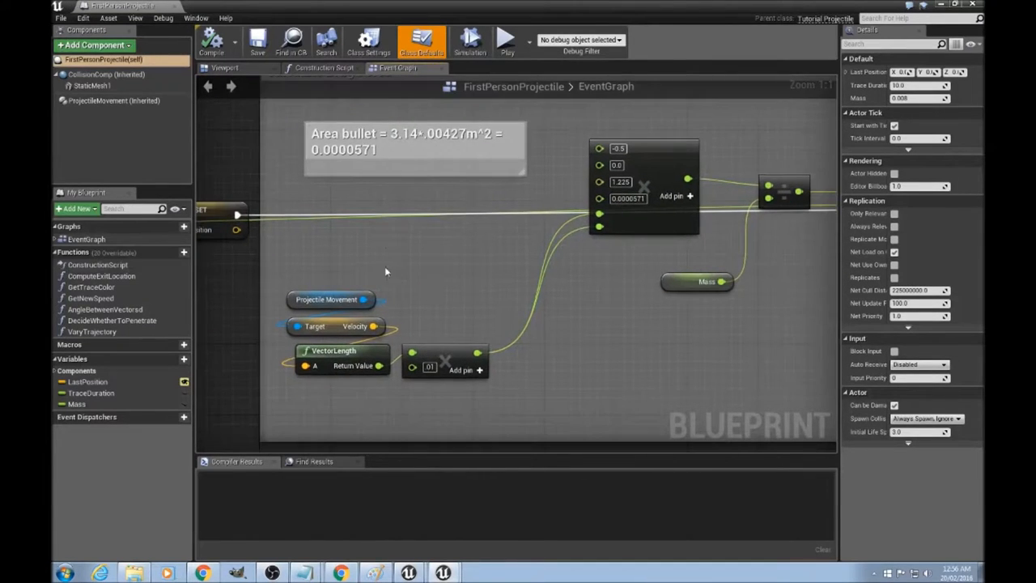
mouse_move(324, 280)
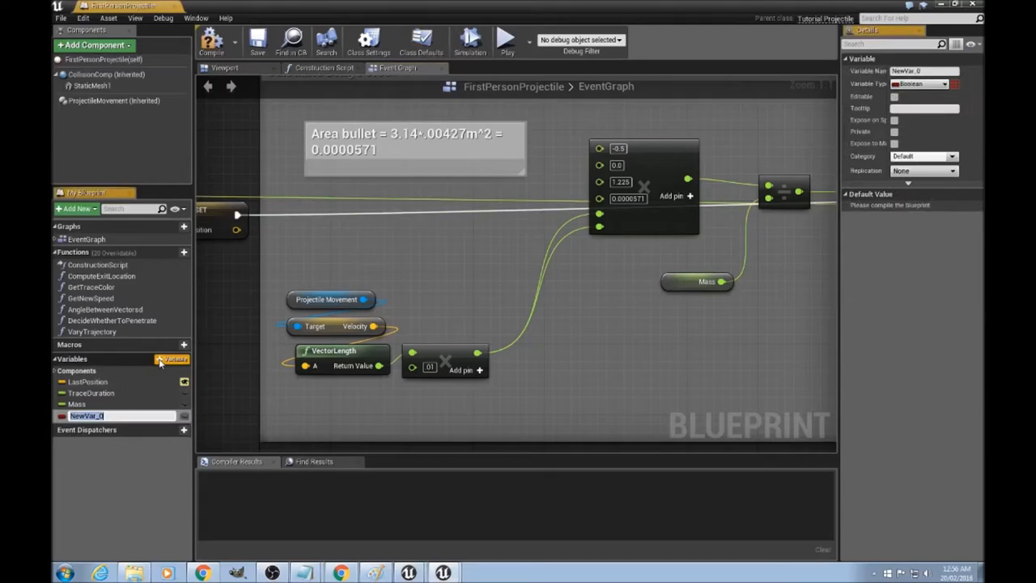
- Name the variable DragCoefficient, make it a Curve Float reference and compile
text(DragCoefficient)
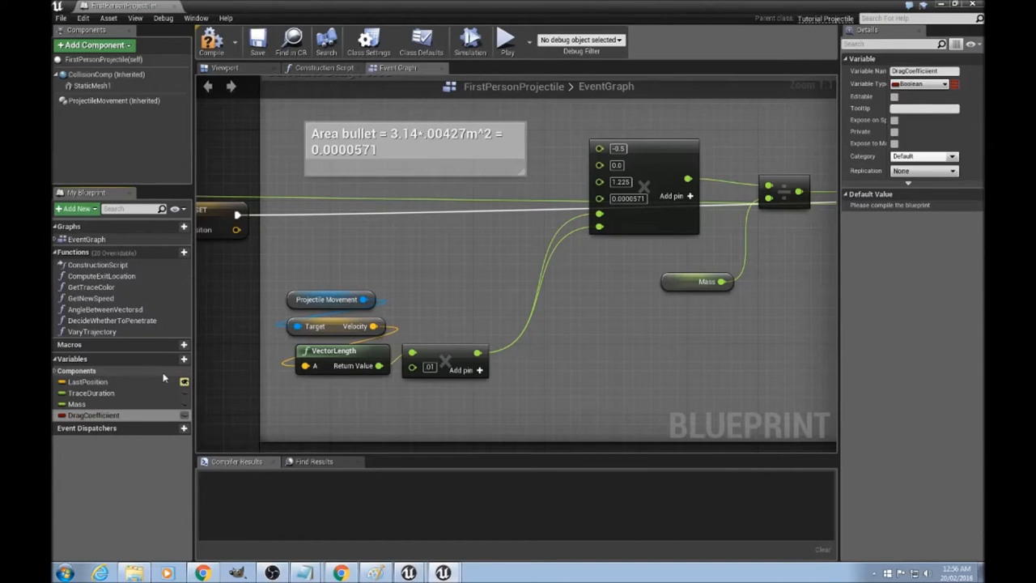
click(93, 415)
text(curv)
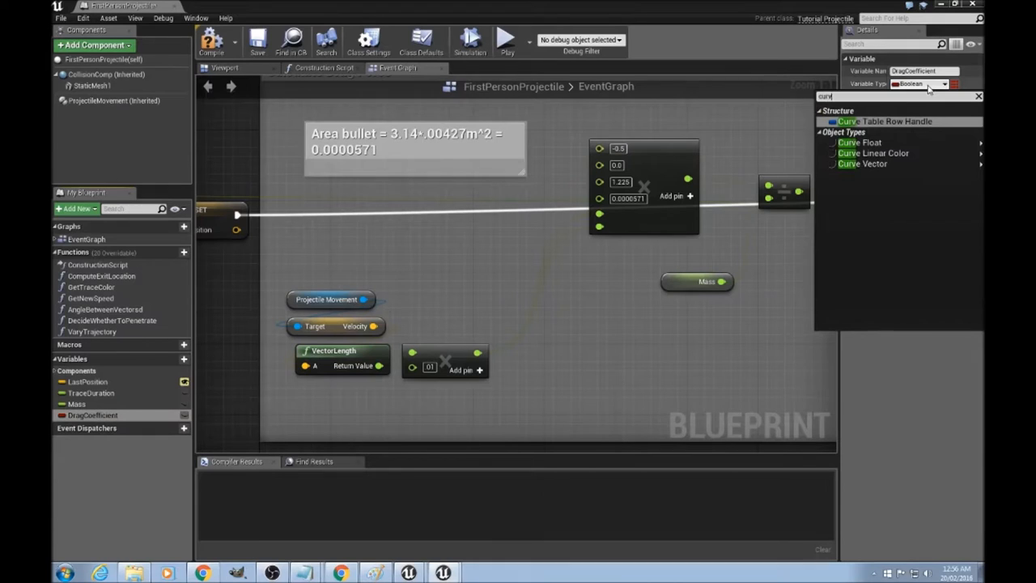
click(862, 143)
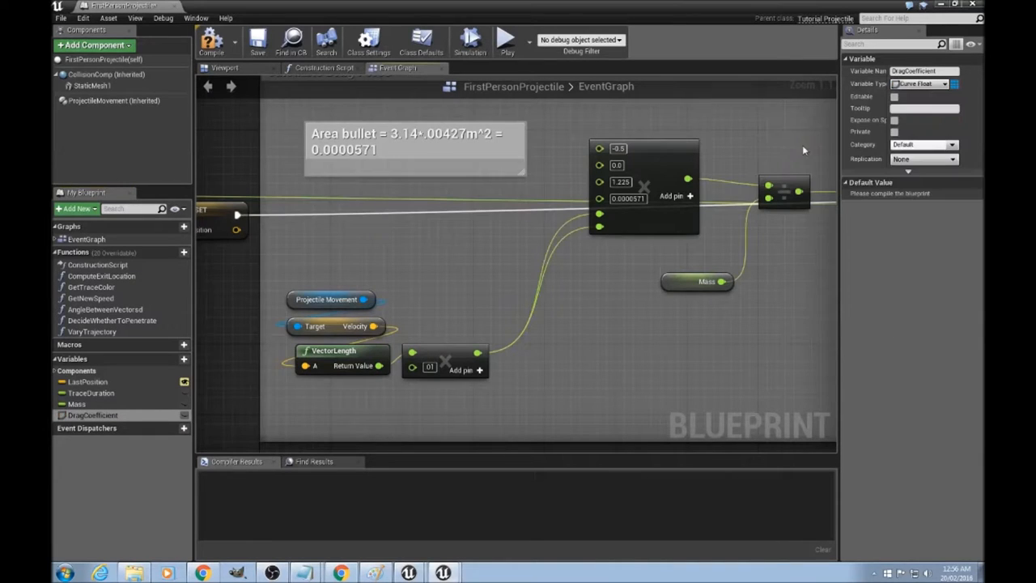
click(204, 46)
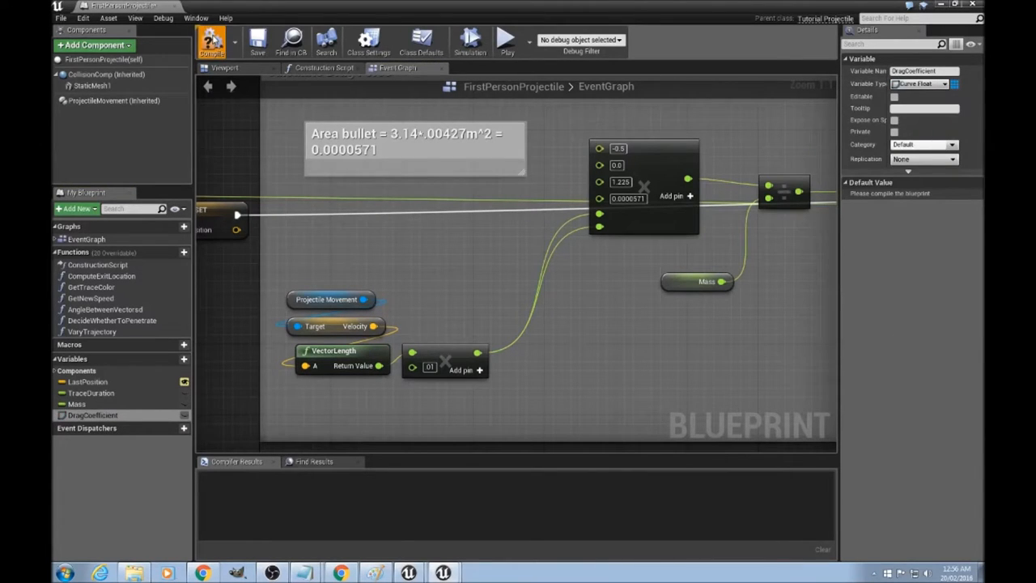
- Default DragCoefficient to the Drag Coefficient curve asset and pull a wire from it in the graph
click(913, 196)
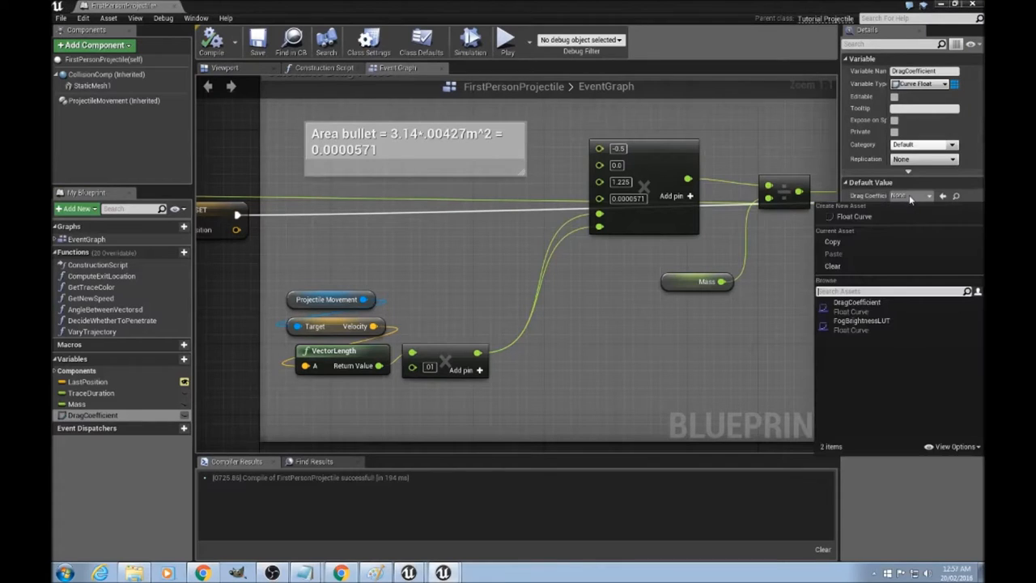
click(855, 303)
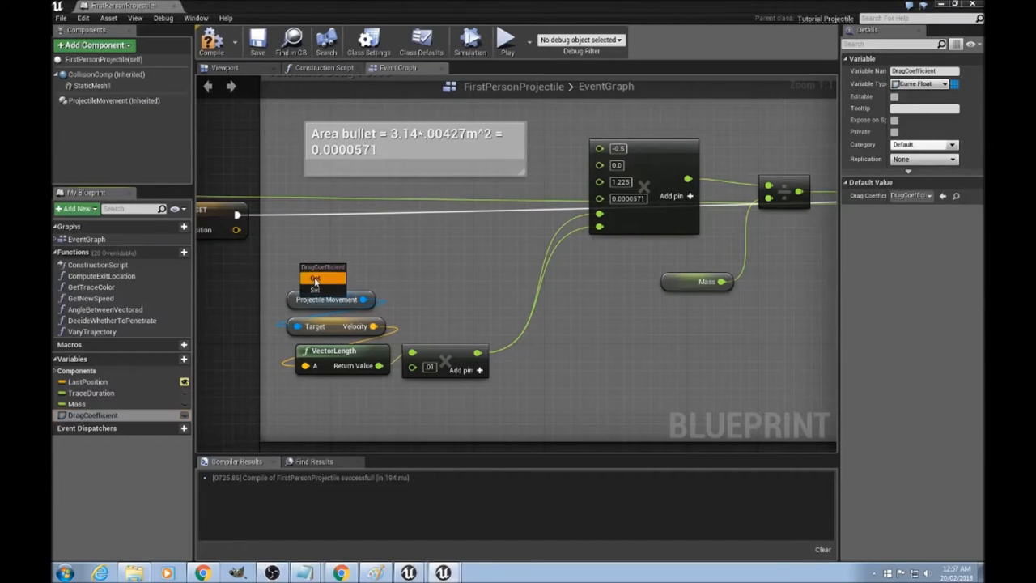
drag(372, 272, 445, 283)
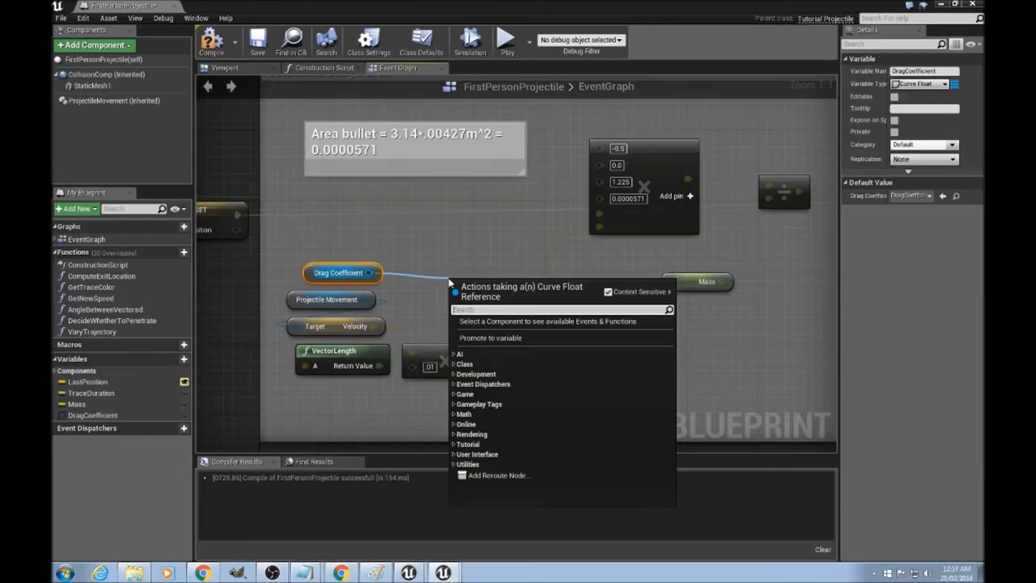
- Add a Get Float Value node reading the DragCoefficient curve, then return to the level editor
text(get)
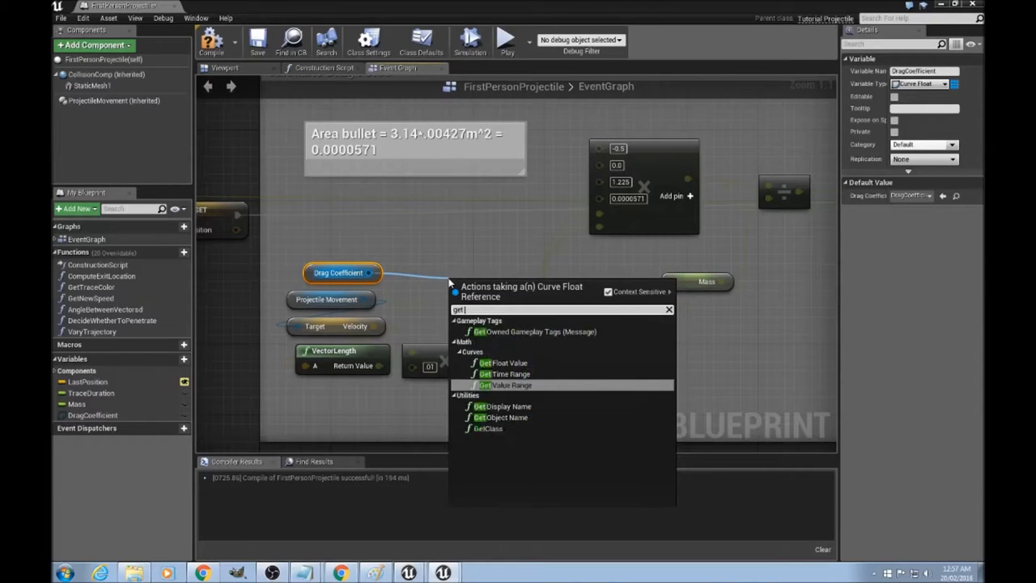
click(489, 363)
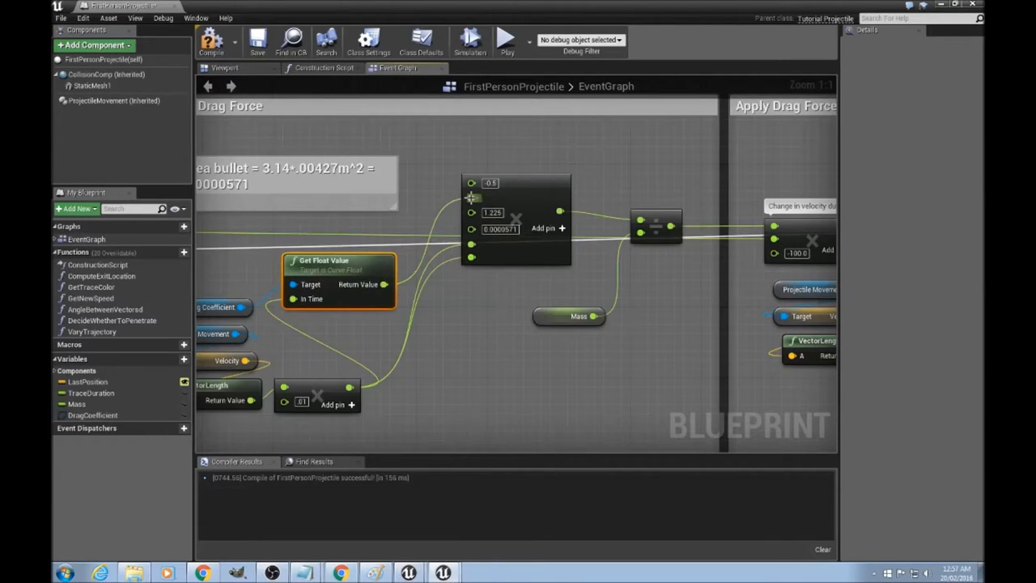
click(258, 42)
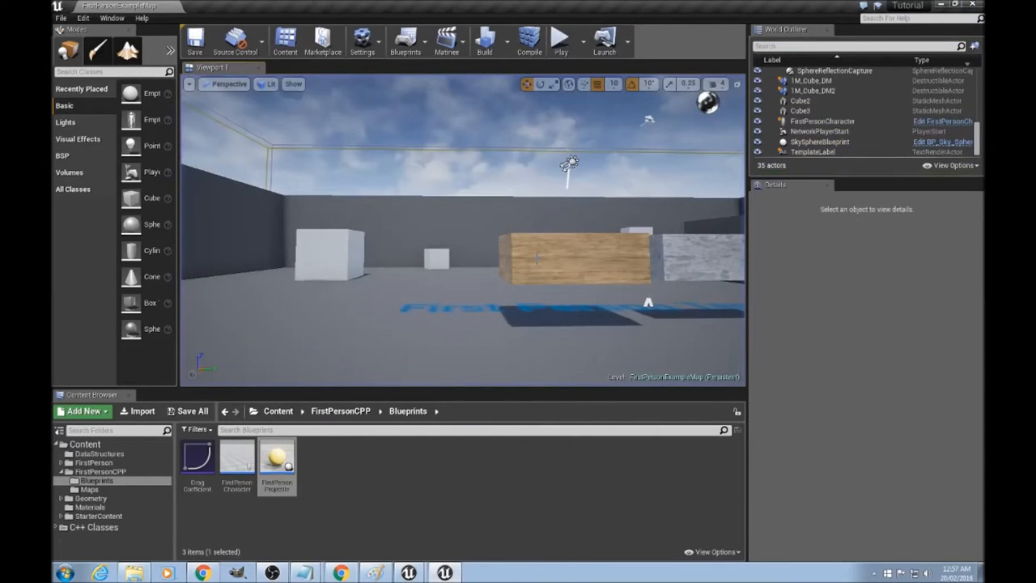
- Reopen FirstPersonProjectile and select CollisionComp to view its Sphere Radius settings
double_click(277, 457)
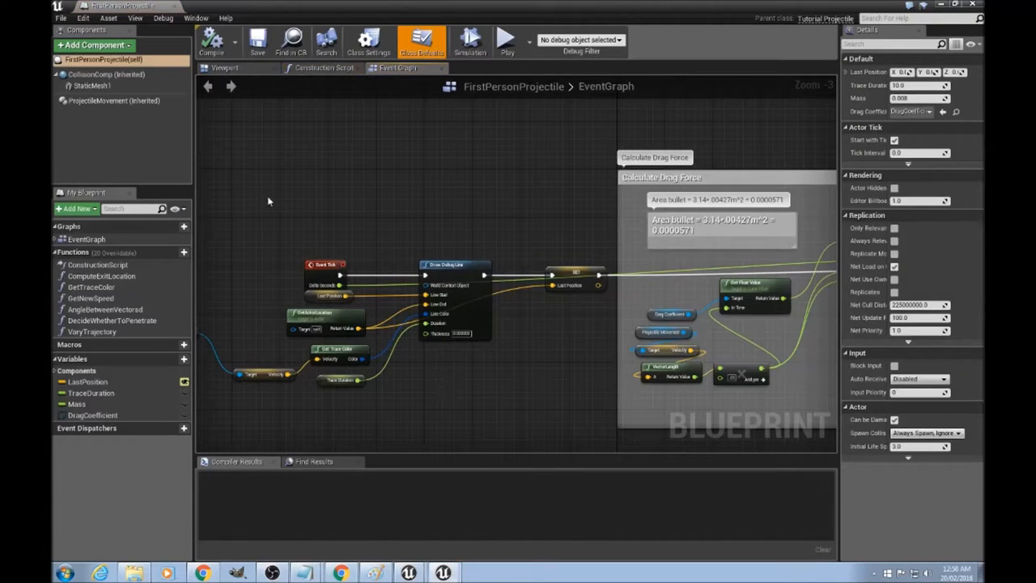
click(94, 74)
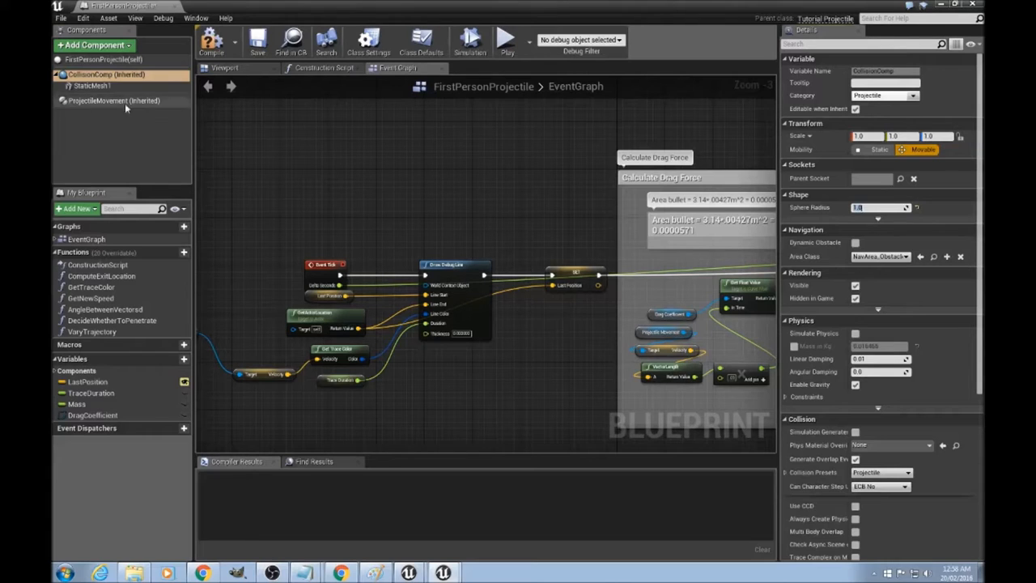
- Scale down the StaticMesh1 bullet mesh transform and compile the projectile blueprint
click(90, 84)
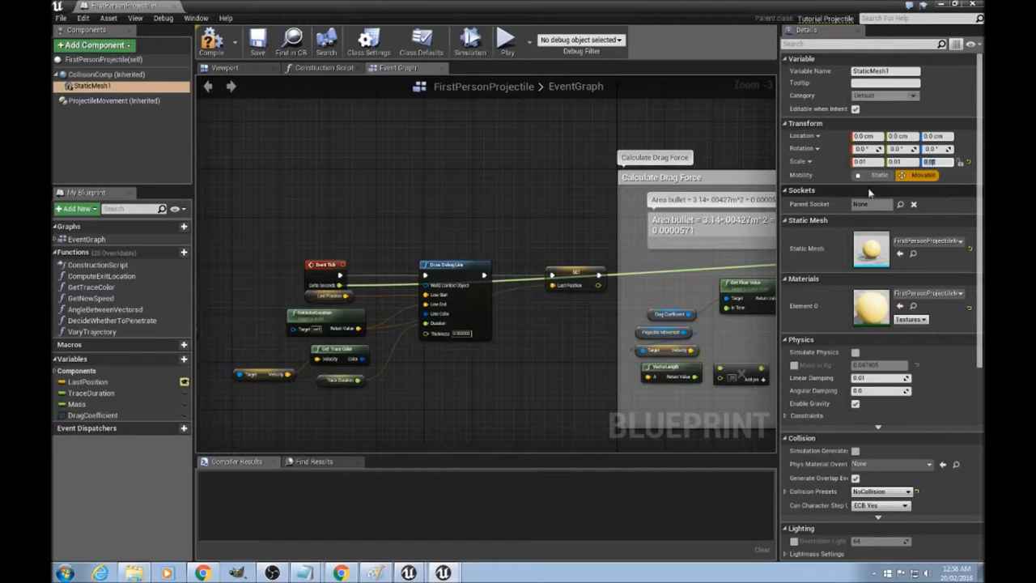
click(212, 45)
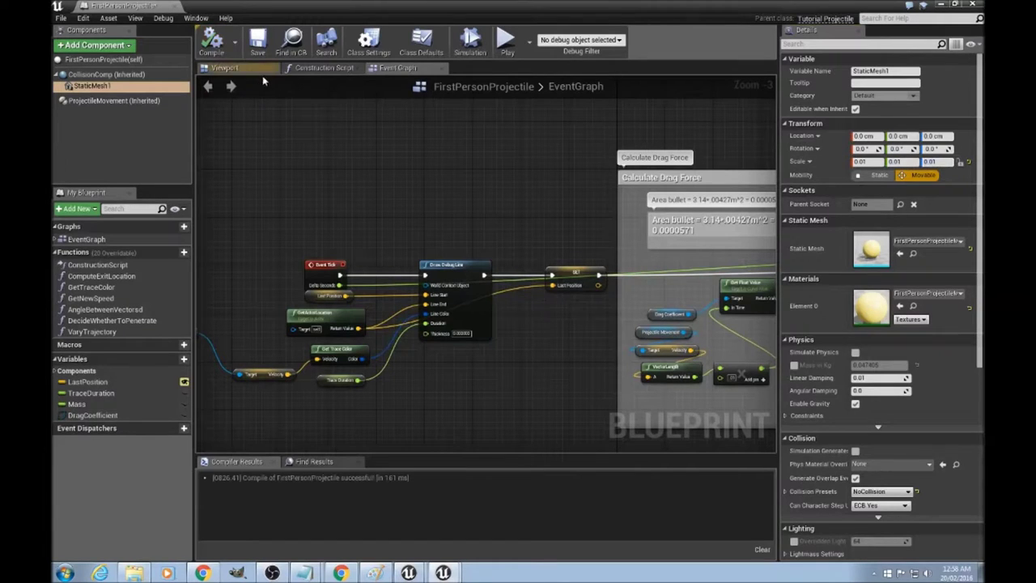